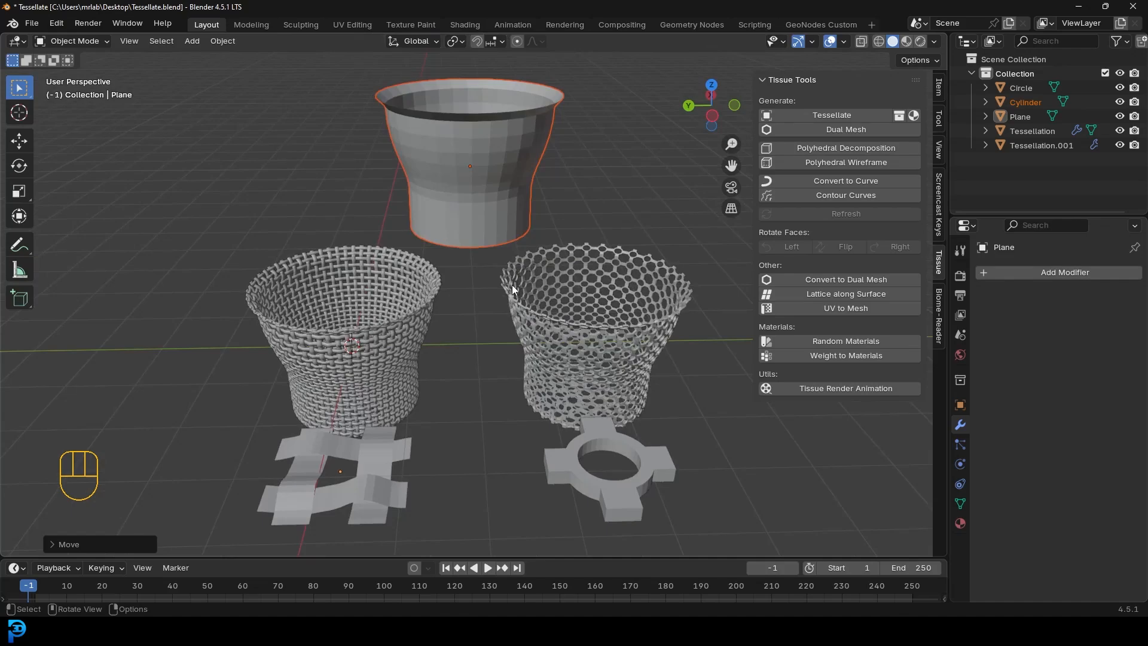
{"action": "mouse_move", "coordinate": [544, 255]}
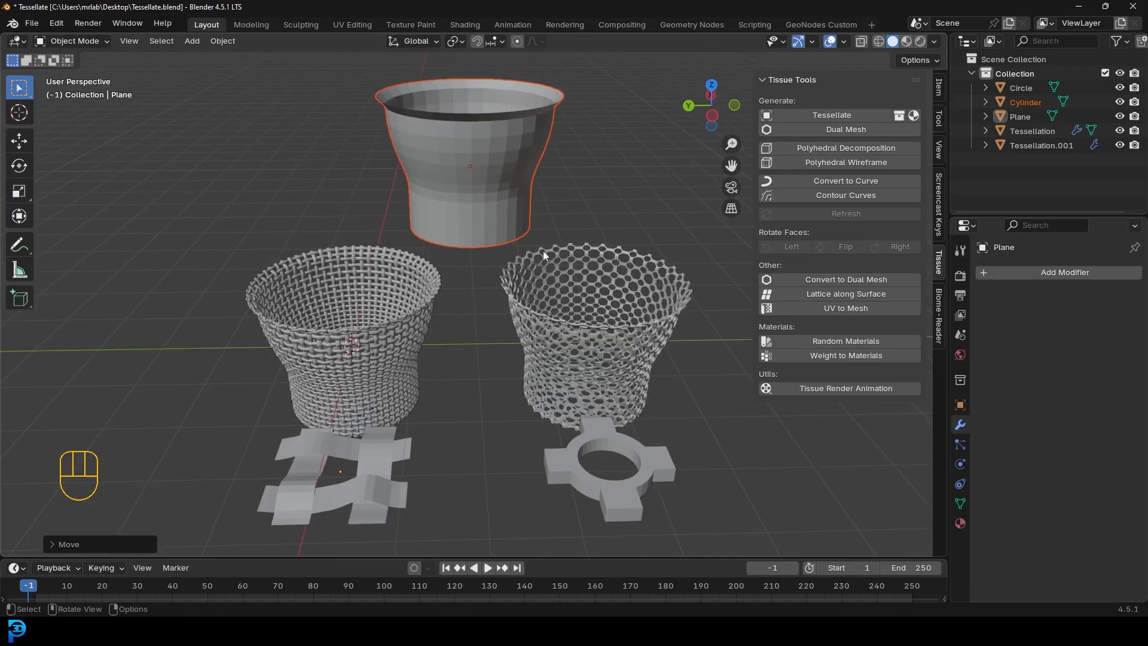
{"action": "mouse_move", "coordinate": [527, 303]}
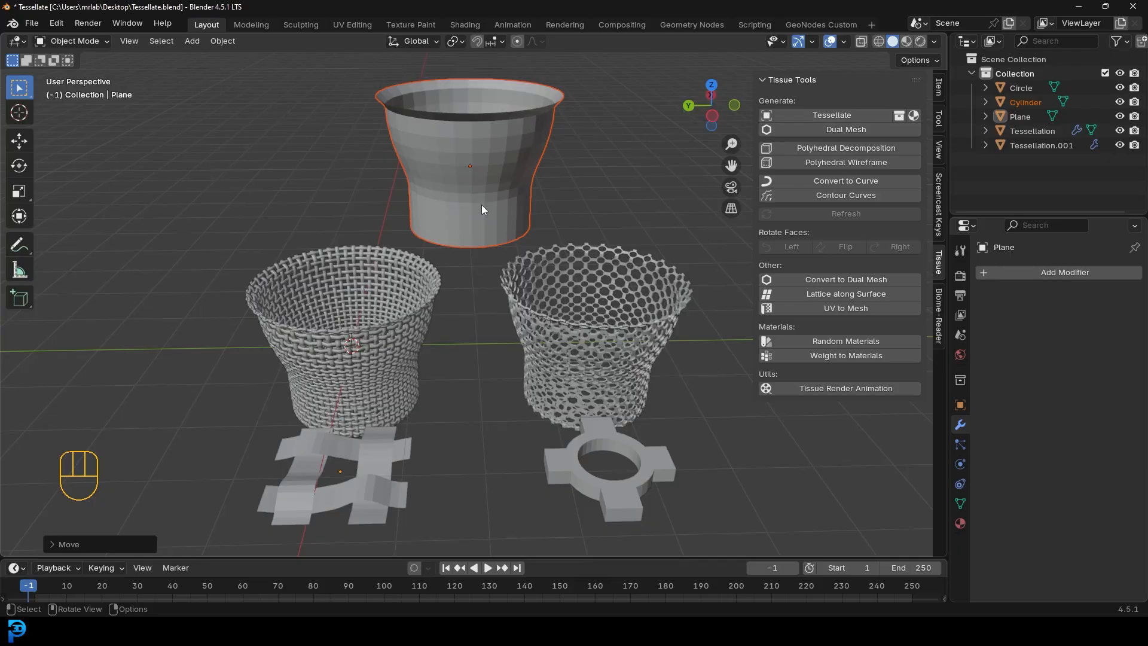
{"action": "mouse_move", "coordinate": [563, 208]}
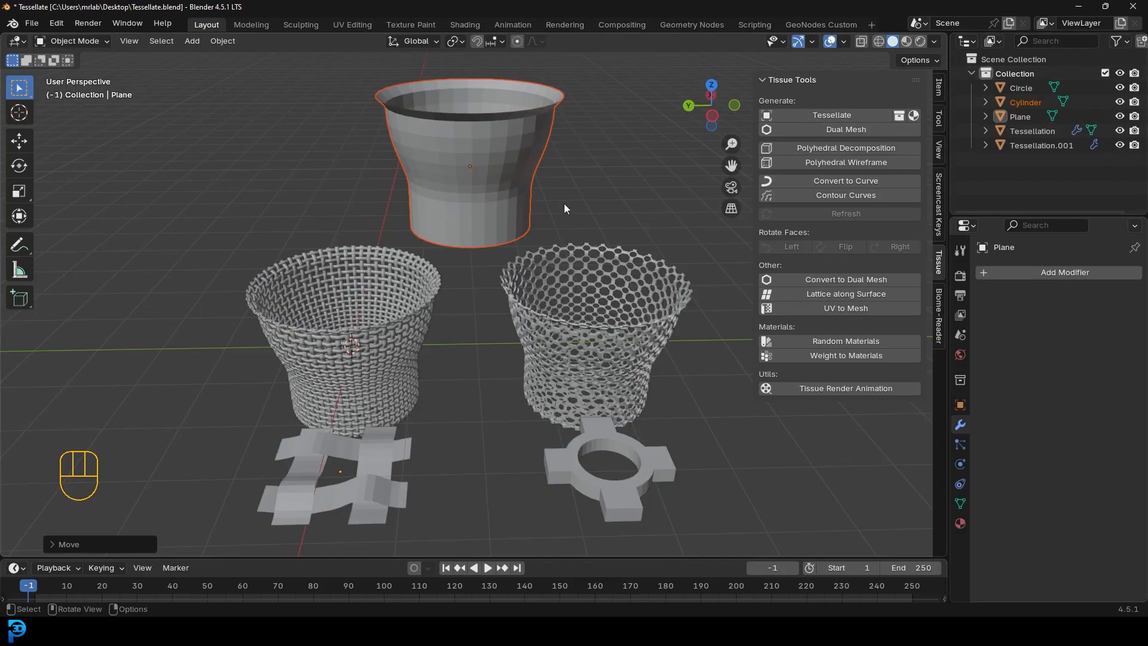
Step: Tessellate the cylinder with the plane component into Tessellation.002 and review its Weld and Solidify modifiers
{"action": "left_click_drag", "start_coordinate": [512, 293], "coordinate": [468, 204]}
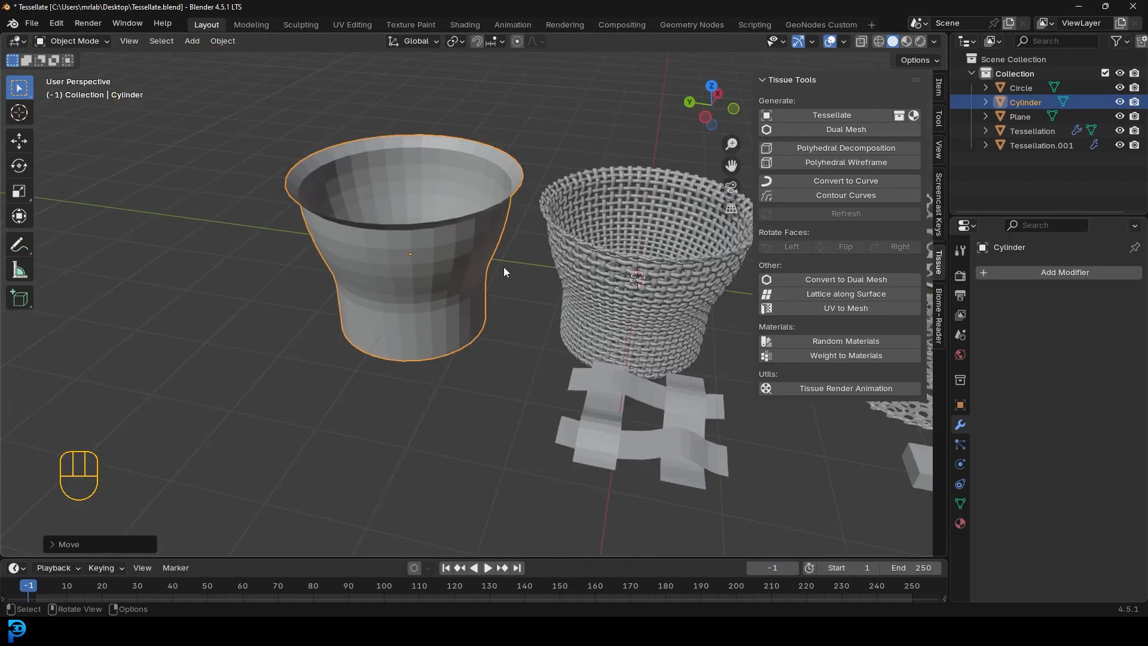
{"action": "left_click", "coordinate": [642, 416]}
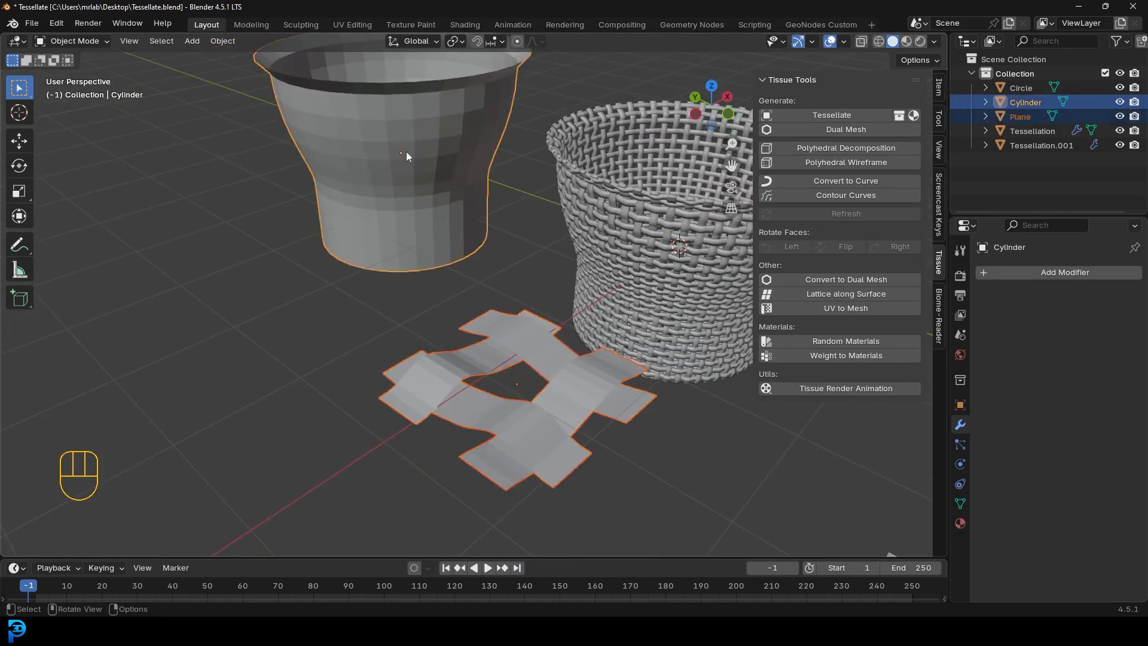
{"action": "left_click", "coordinate": [831, 115]}
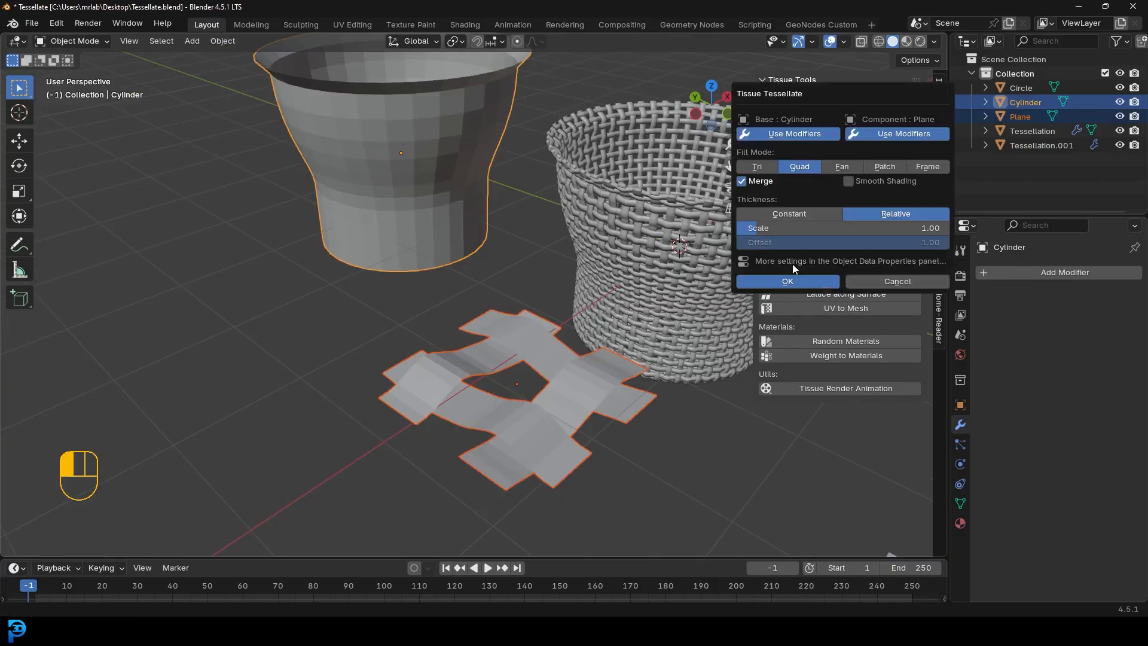
{"action": "left_click", "coordinate": [787, 281]}
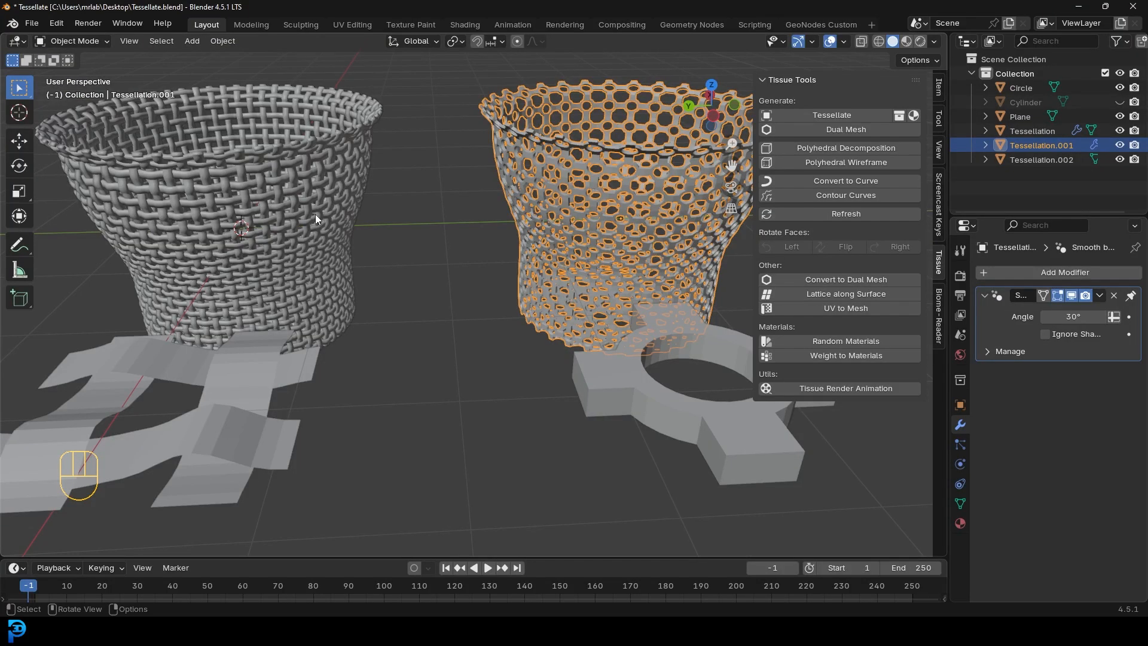
{"action": "mouse_move", "coordinate": [325, 218]}
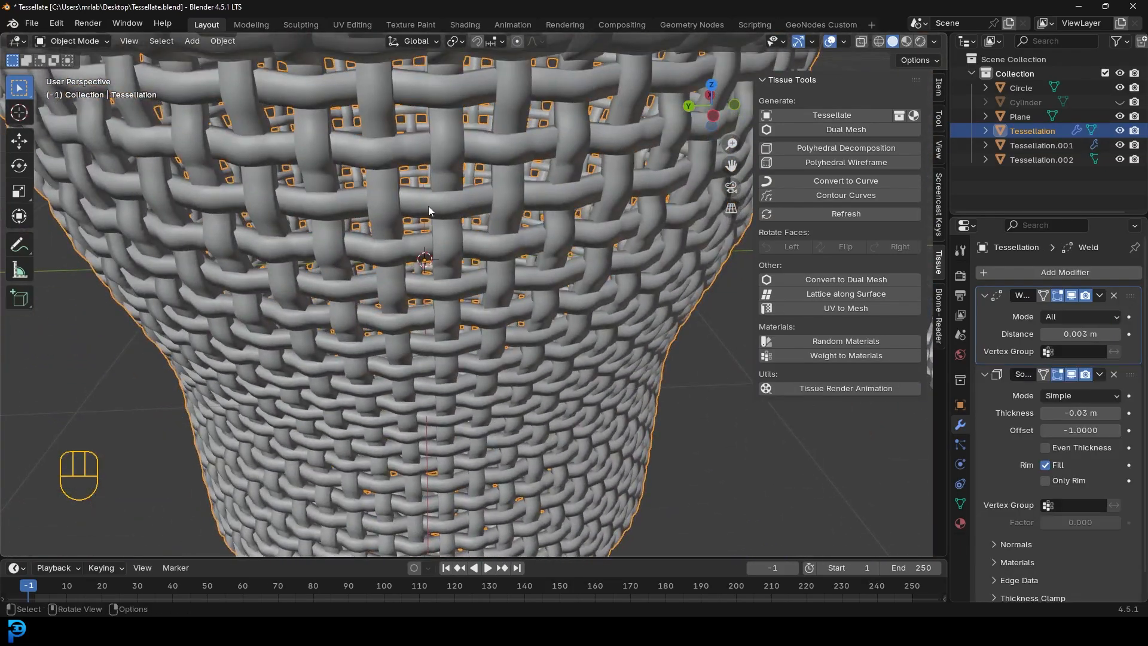
{"action": "scroll", "scroll_direction": "down", "scroll_amount": 3}
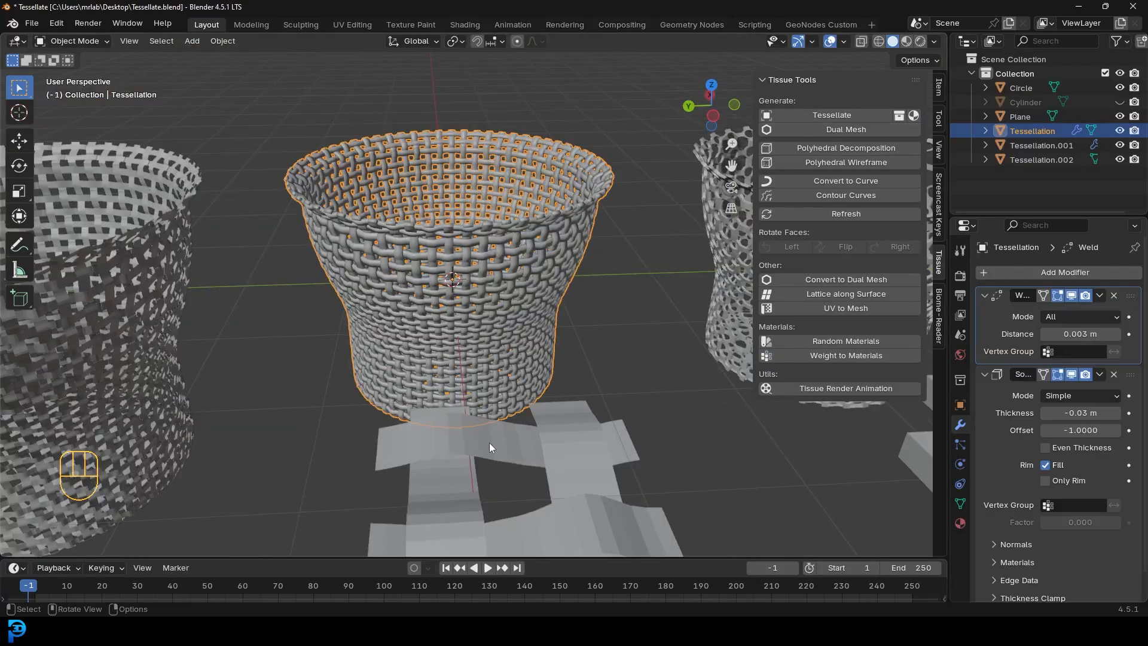
{"action": "mouse_move", "coordinate": [482, 302]}
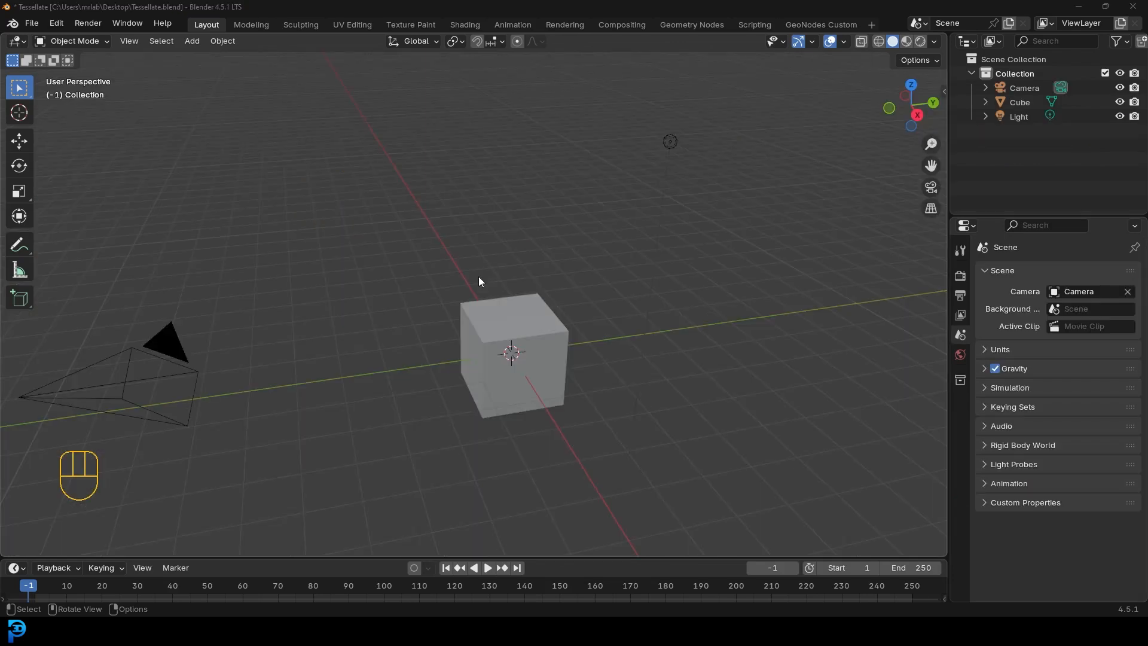
{"action": "mouse_move", "coordinate": [490, 251]}
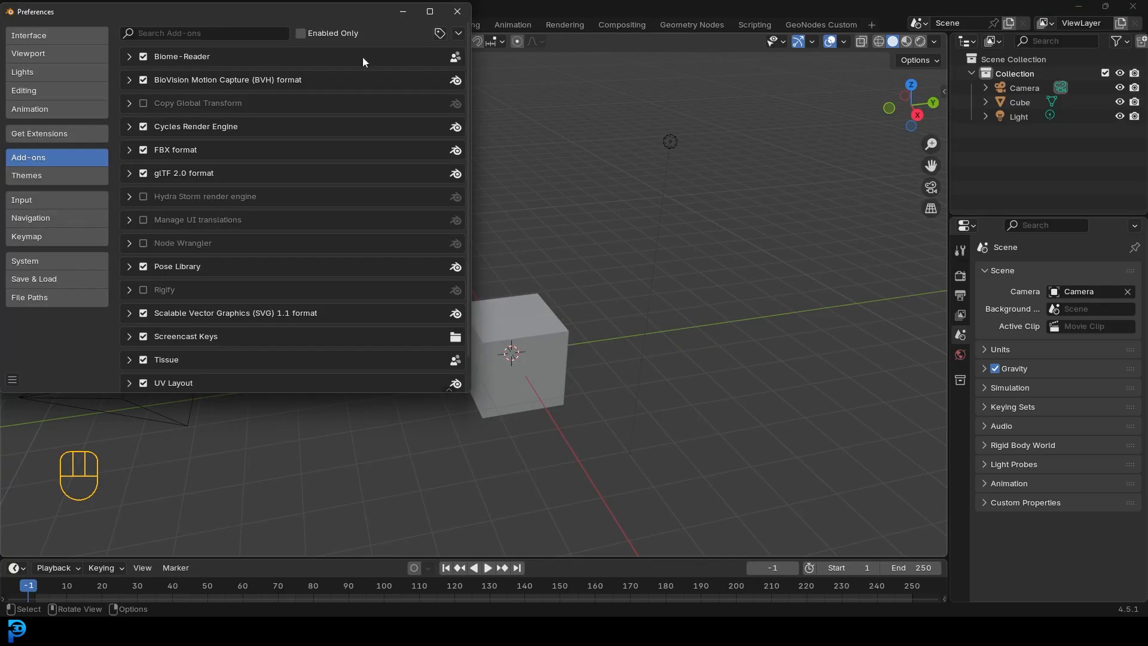
{"action": "mouse_move", "coordinate": [26, 174]}
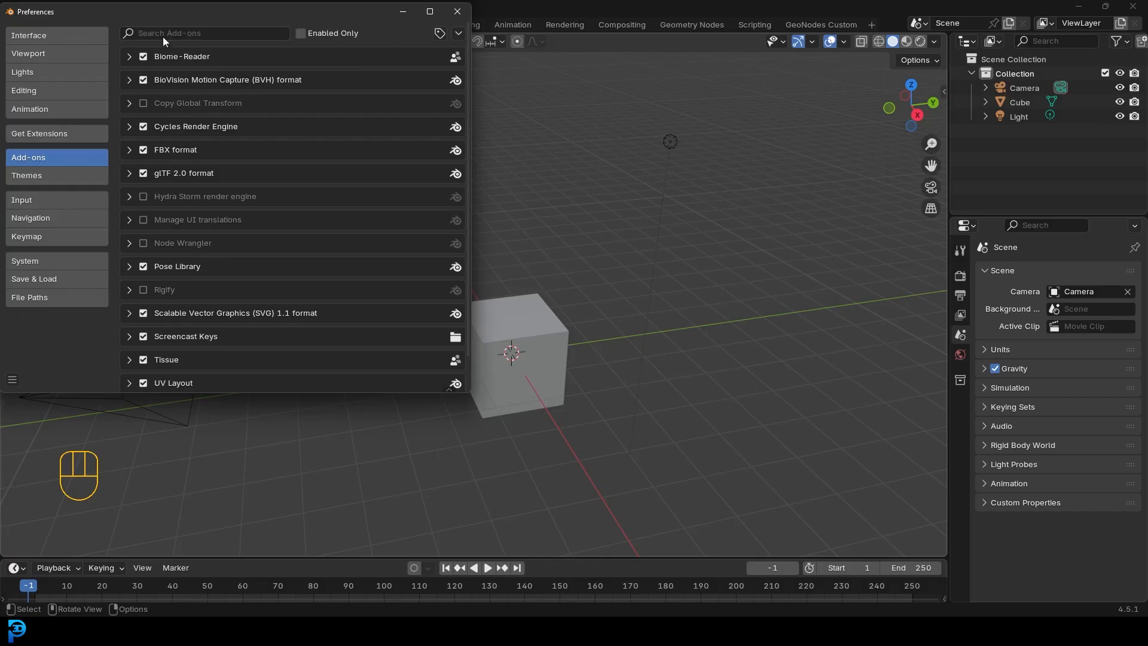
{"action": "type", "text": "tissu"}
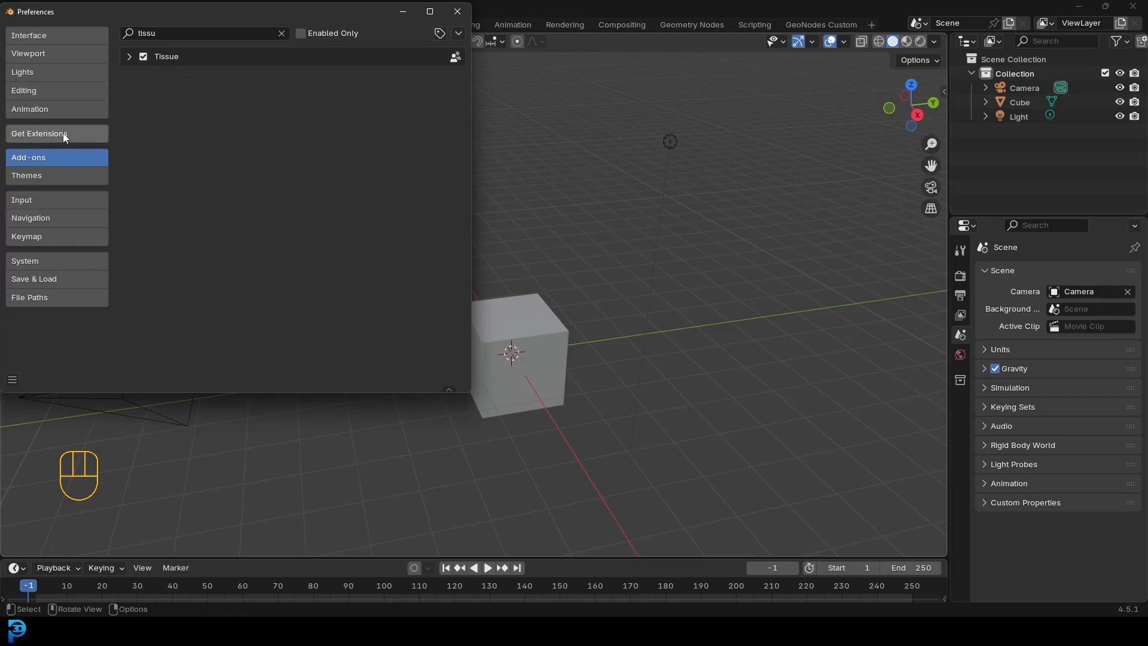
{"action": "left_click", "coordinate": [39, 133]}
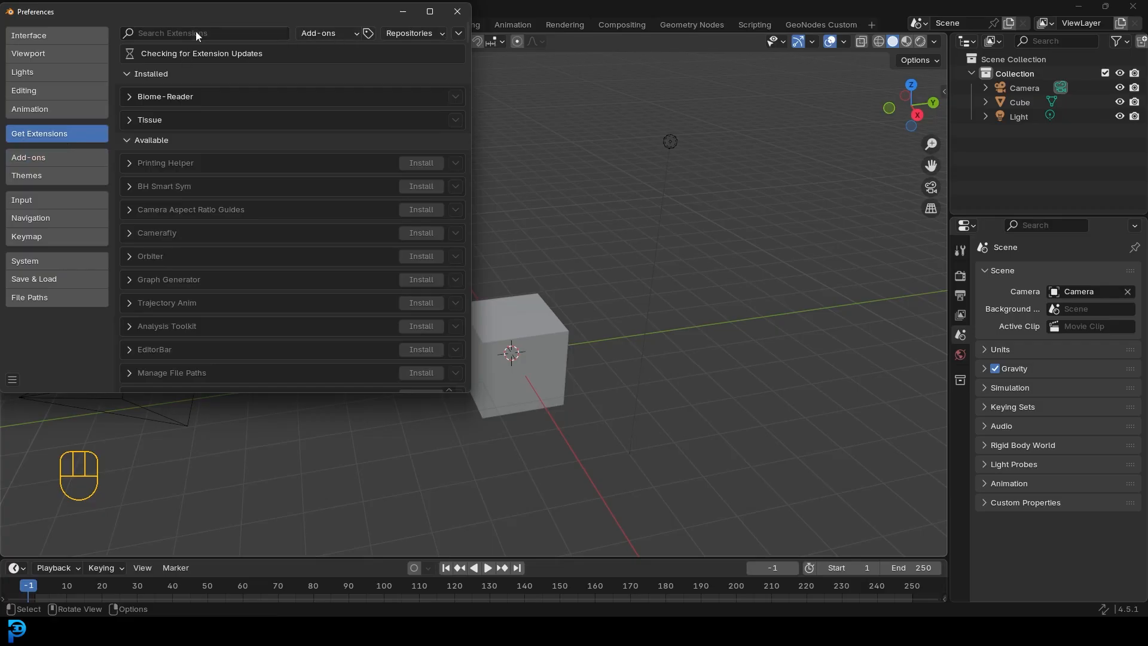
{"action": "left_click", "coordinate": [205, 33]}
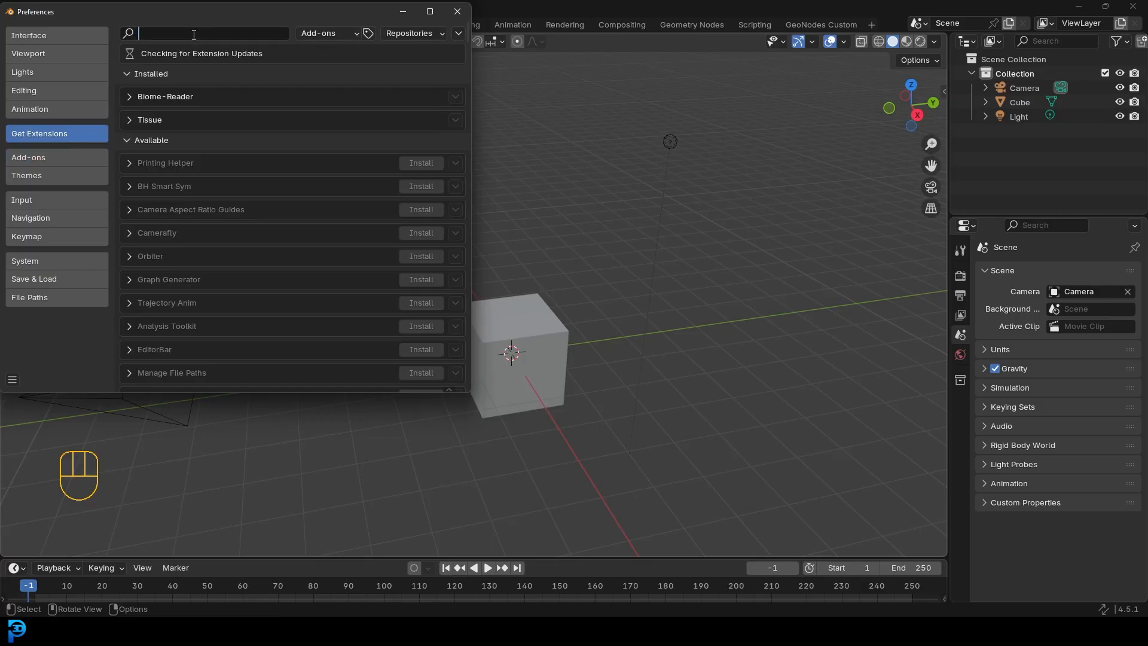
{"action": "type", "text": "tissue"}
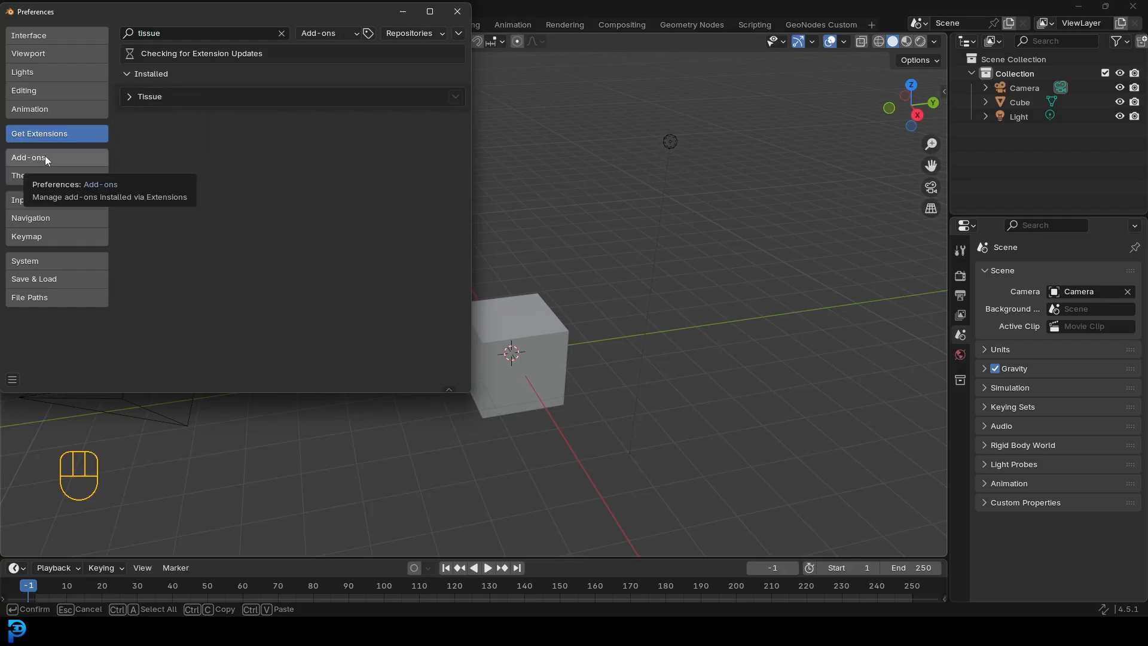
{"action": "left_click", "coordinate": [29, 157]}
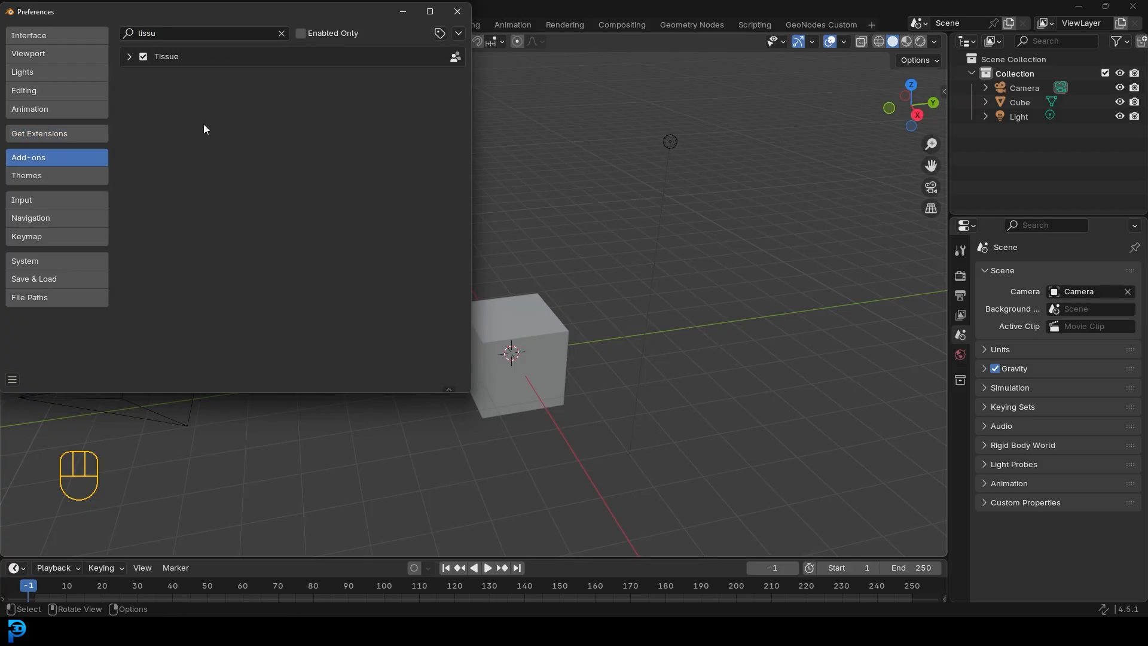
{"action": "mouse_move", "coordinate": [239, 188]}
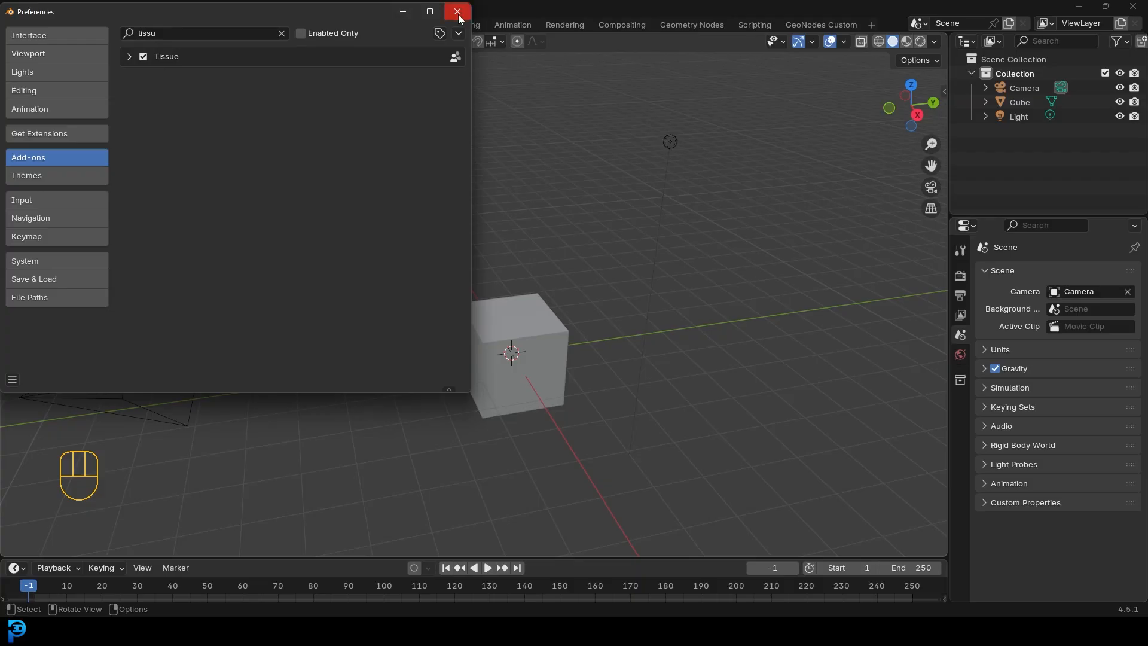
{"action": "left_click", "coordinate": [458, 12]}
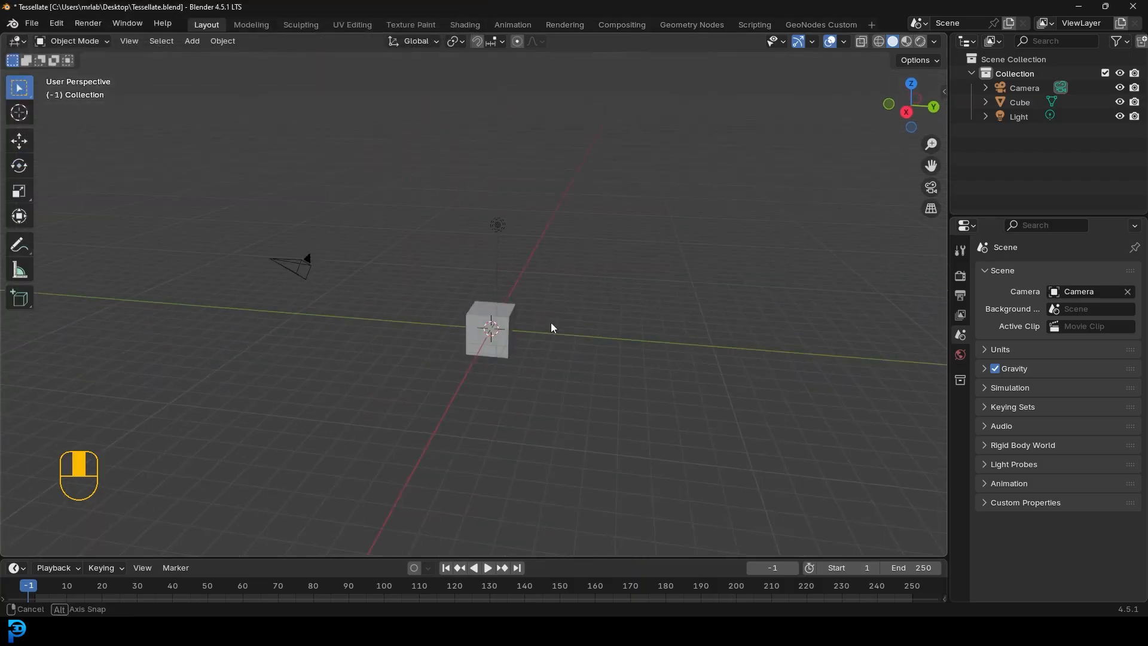
Step: Clear the scene, add a cylinder and divide it with 10 horizontal loop cuts
{"action": "key", "text": "a"}
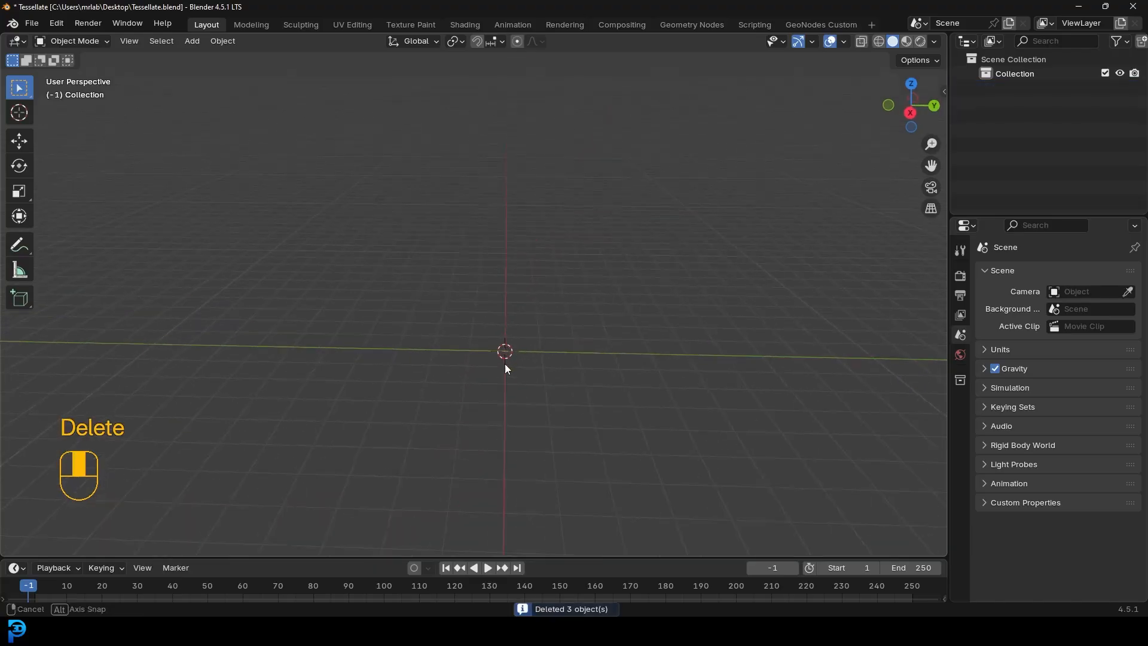
{"action": "key", "text": "shift+a"}
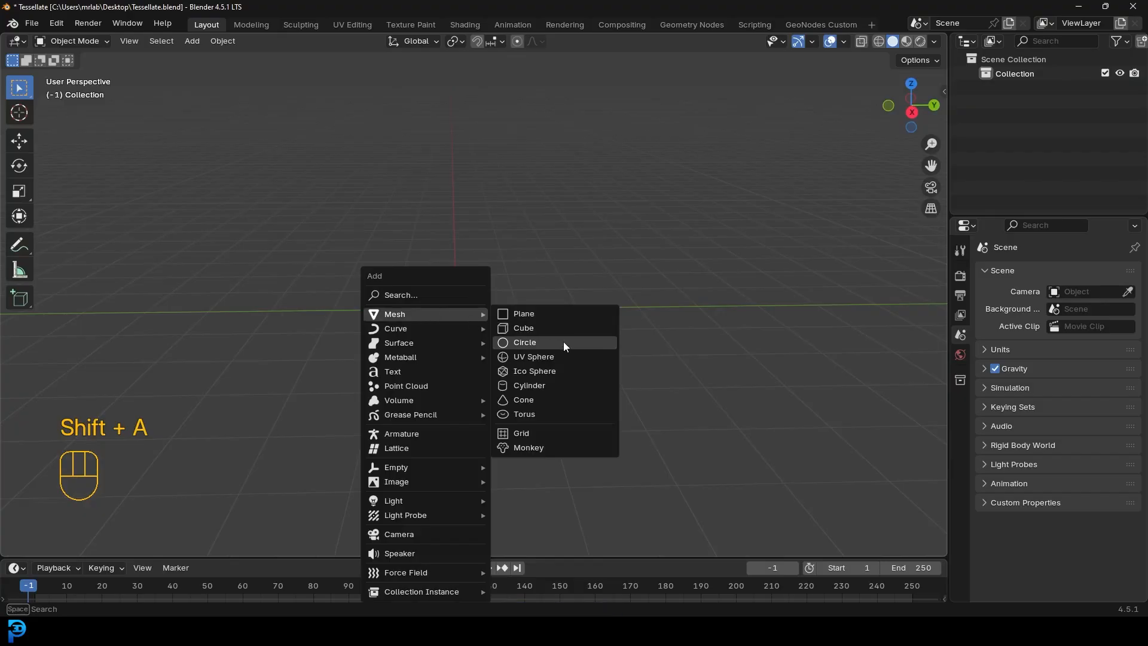
{"action": "mouse_move", "coordinate": [541, 385]}
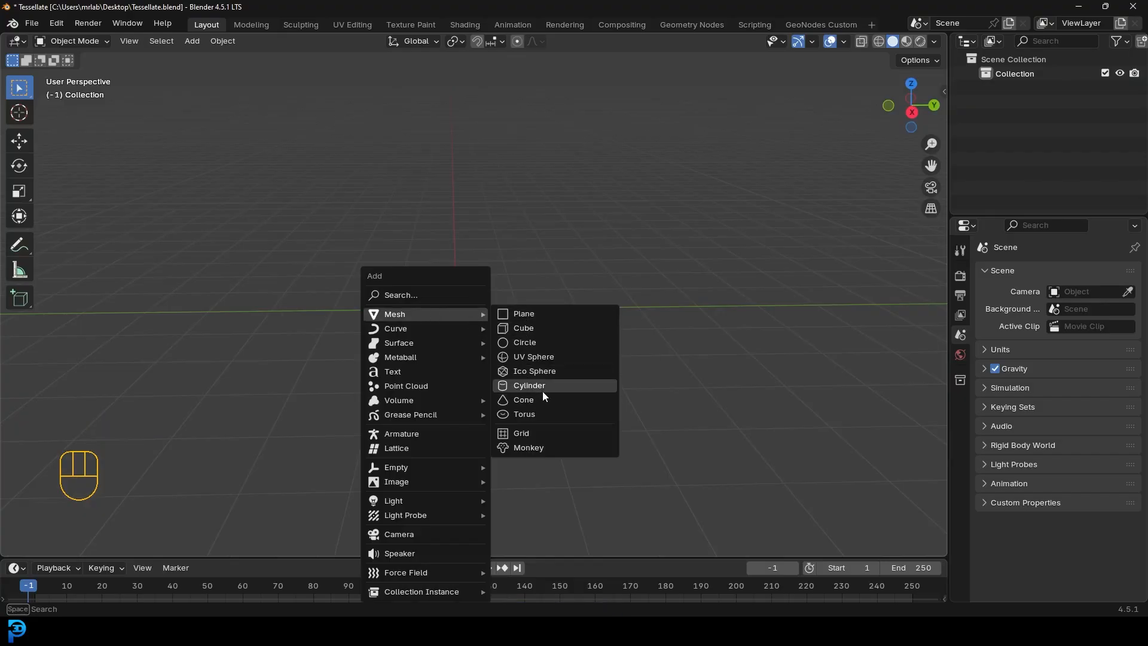
{"action": "left_click", "coordinate": [530, 385]}
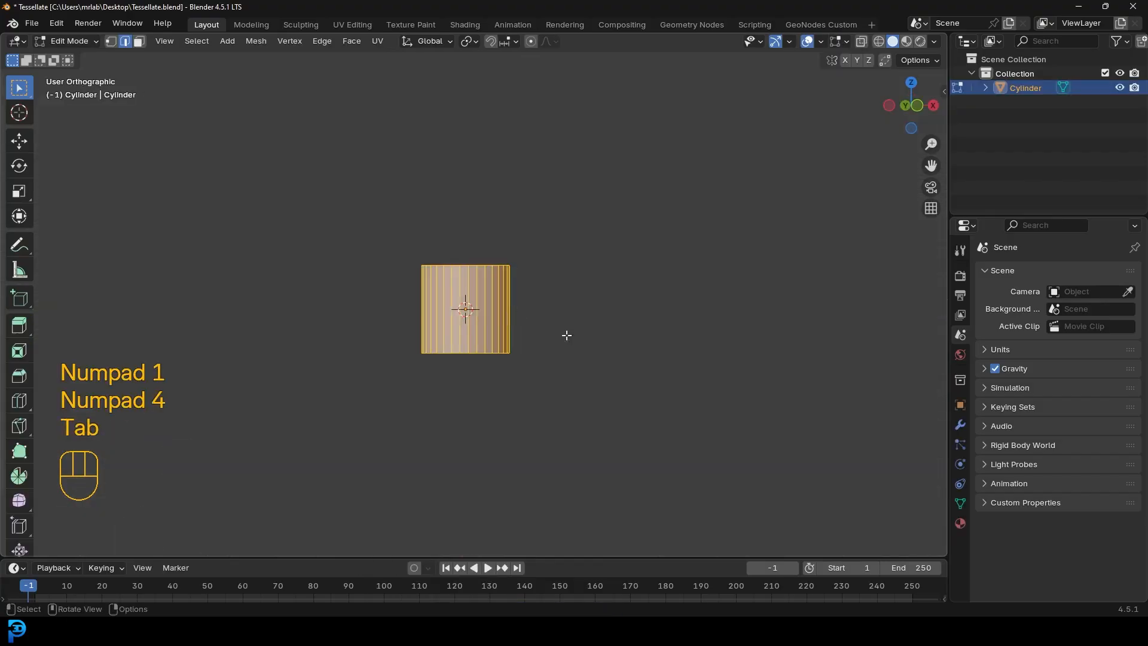
{"action": "key", "text": "ctrl+r"}
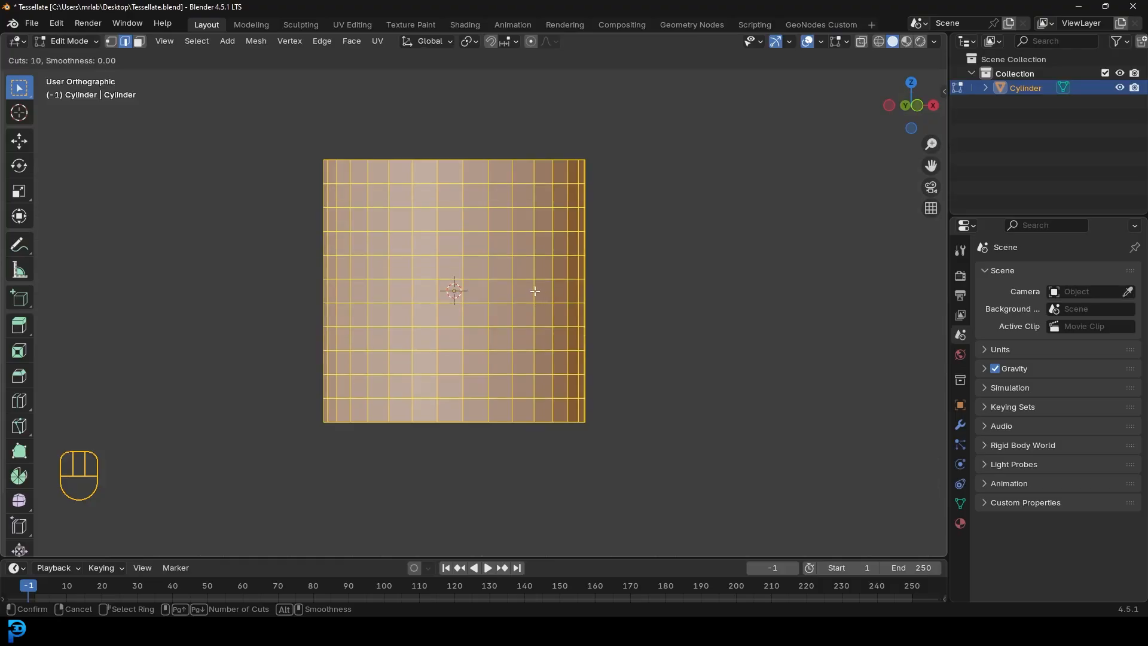
{"action": "mouse_move", "coordinate": [536, 285]}
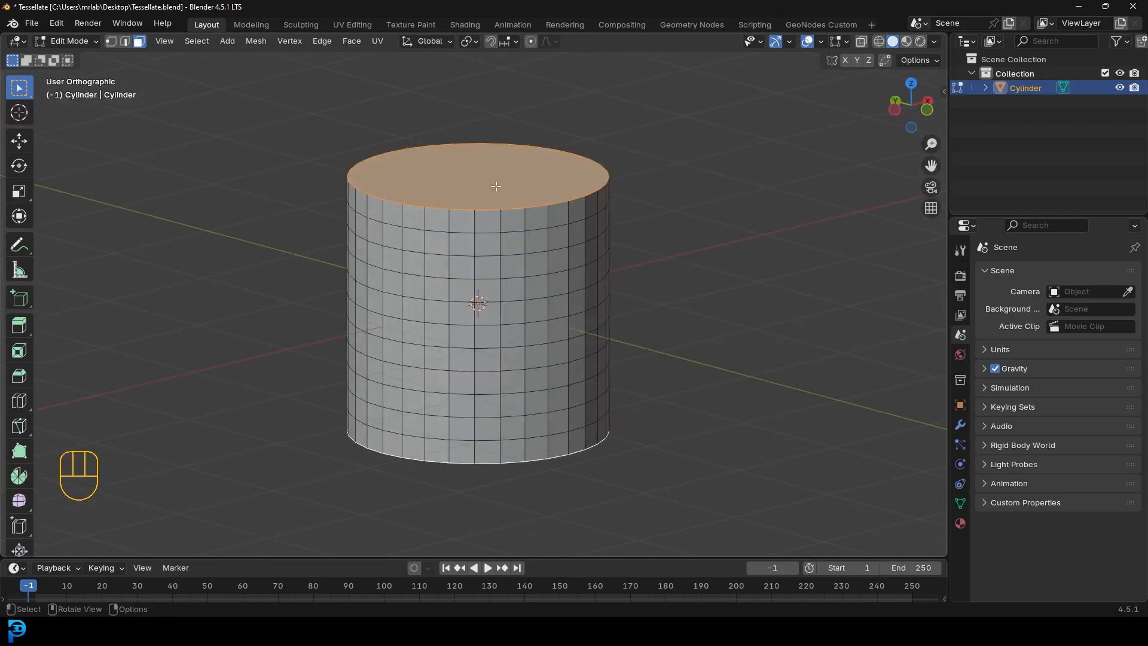
Step: Replace the cylinder's bottom cap with a grid fill of quad faces
{"action": "key", "text": "x"}
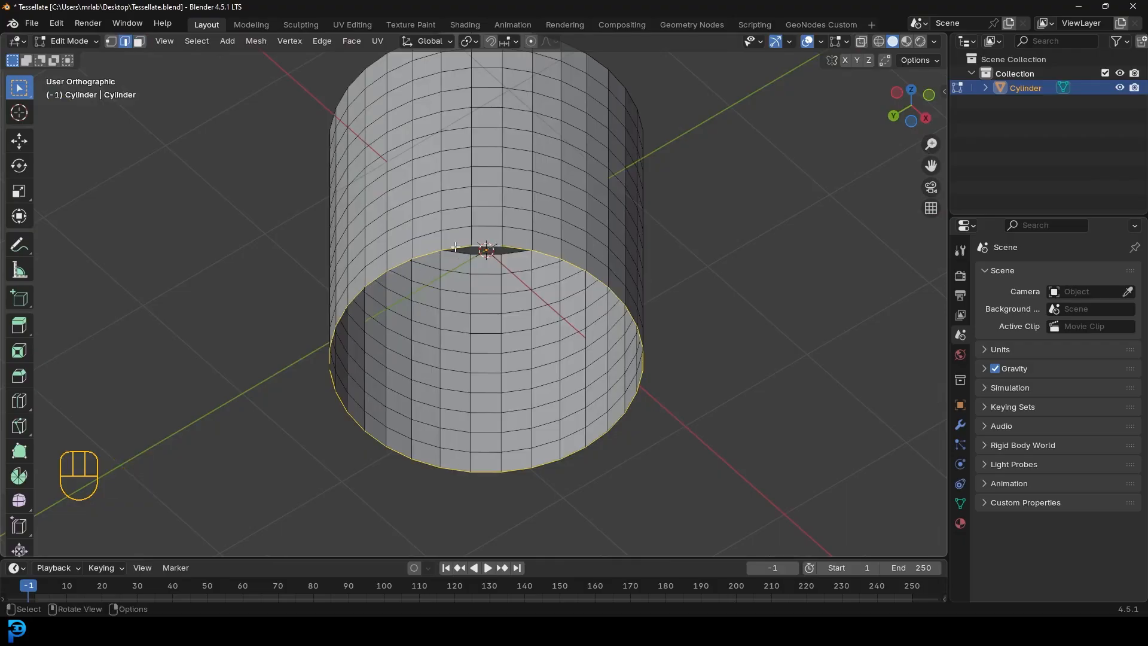
{"action": "mouse_move", "coordinate": [536, 301]}
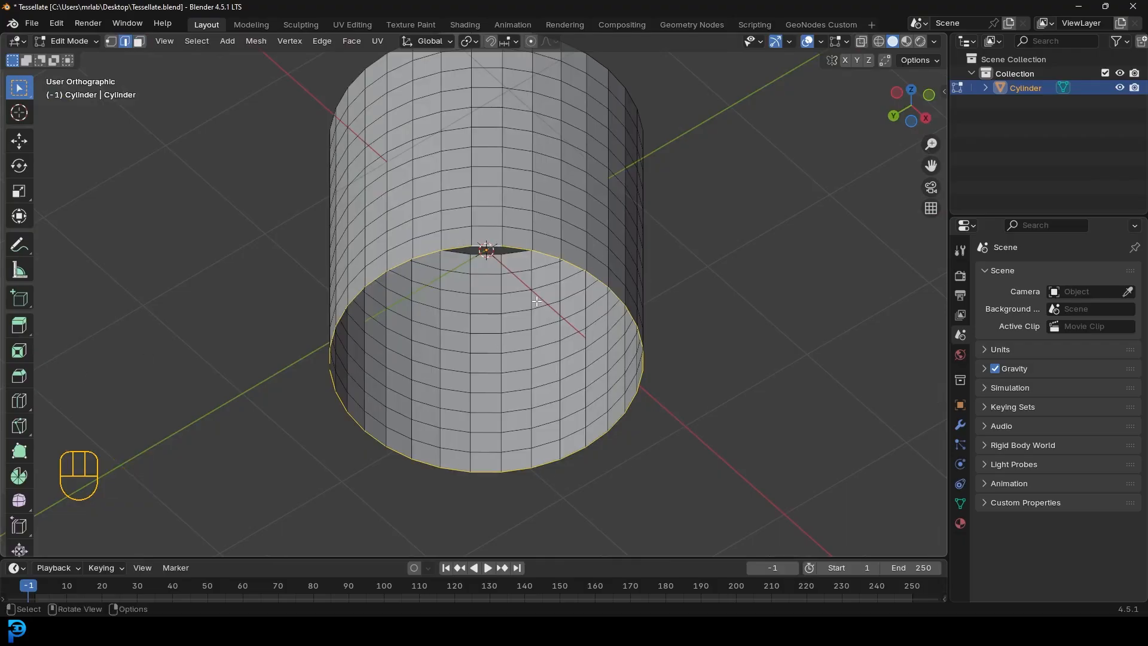
{"action": "key", "text": "ctrl+f"}
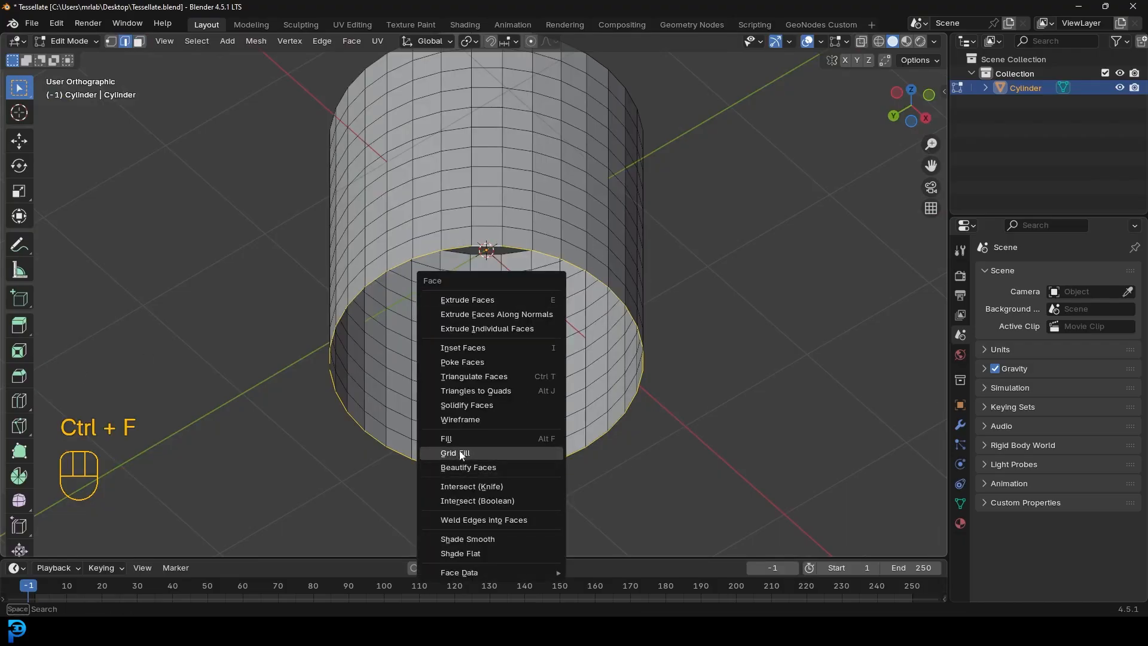
{"action": "left_click", "coordinate": [454, 452]}
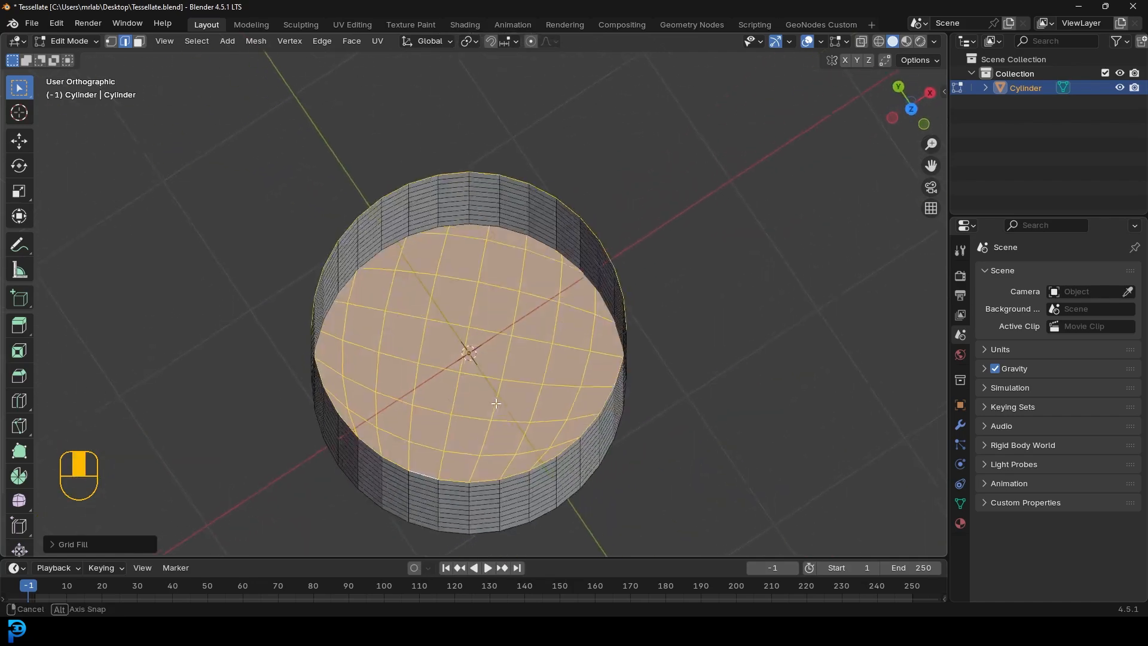
{"action": "key", "text": "alt+a"}
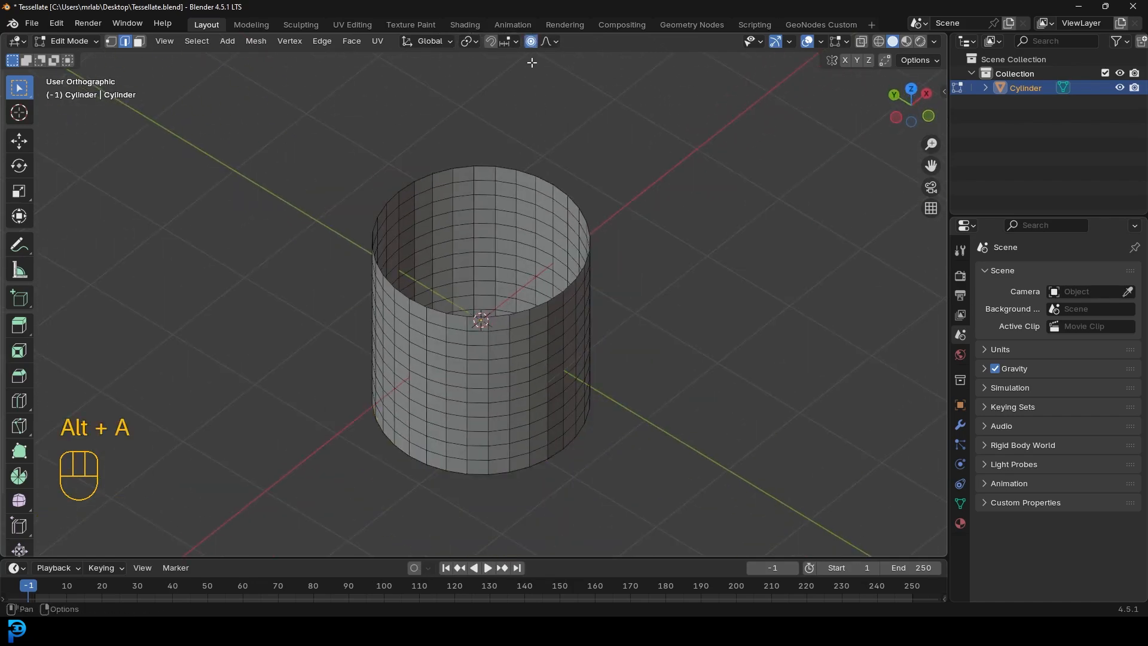
Step: Extrude the top rim loop and scale it outward into a wide flared basket rim
{"action": "key", "text": "KP_1"}
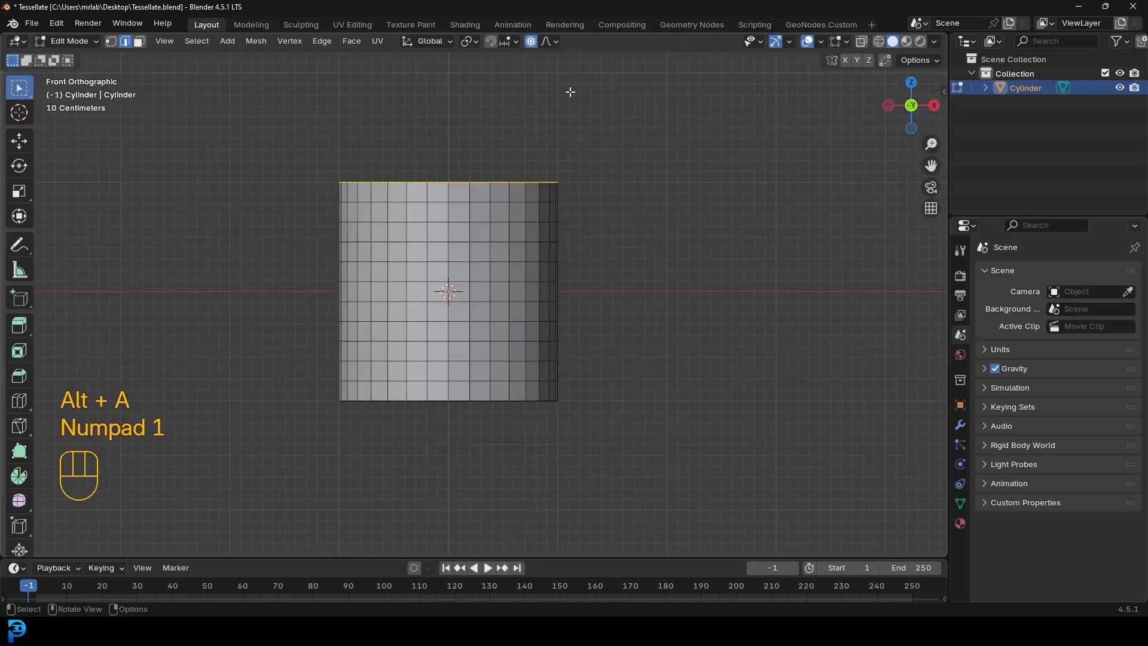
{"action": "key", "text": "s"}
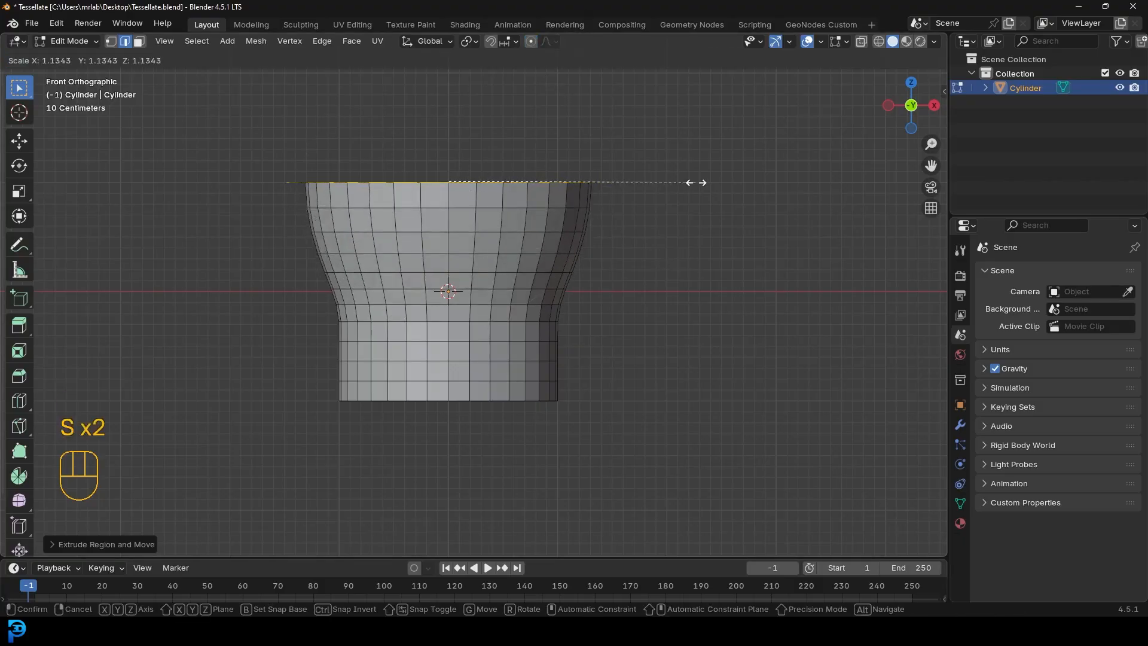
{"action": "key", "text": "g"}
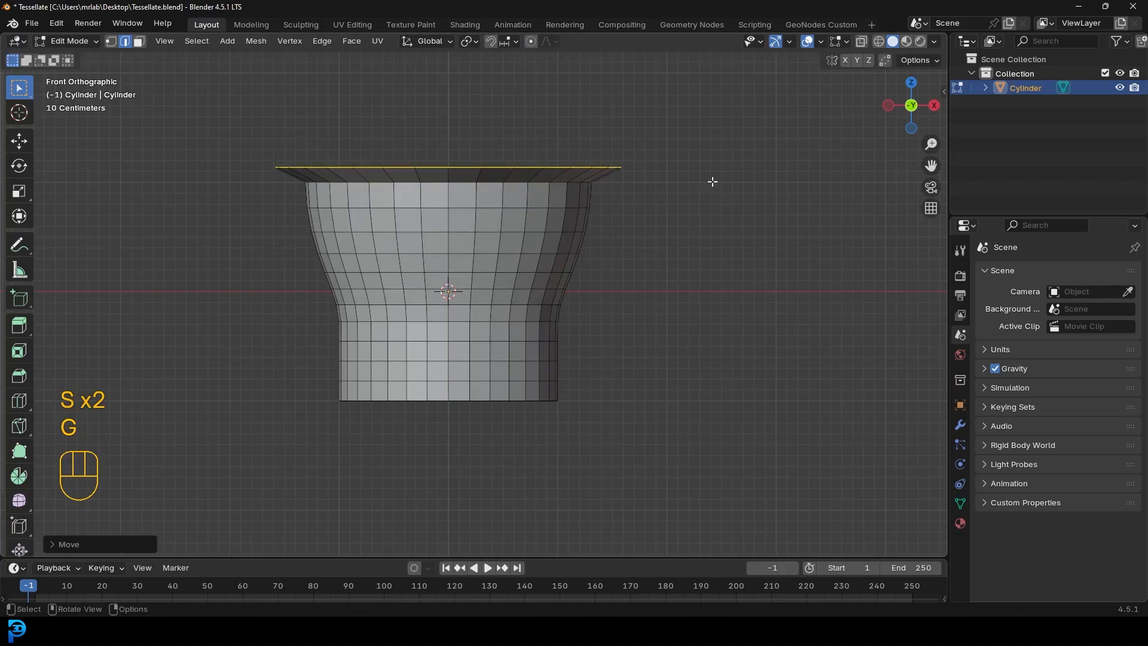
{"action": "key", "text": "Tab"}
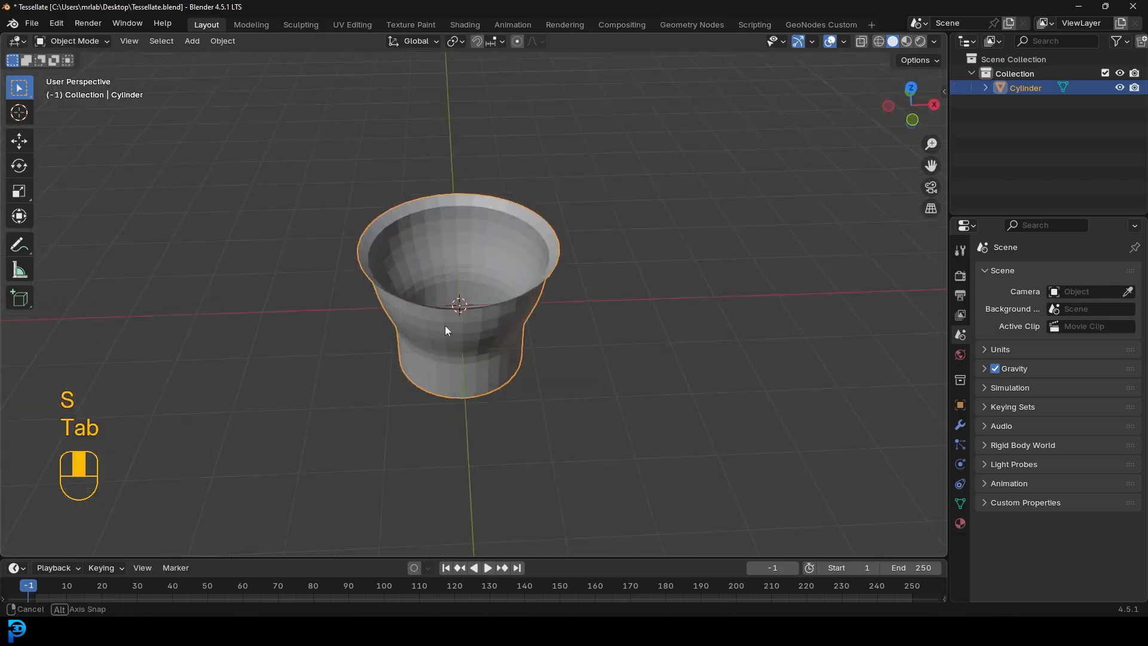
{"action": "left_click_drag", "start_coordinate": [459, 329], "coordinate": [538, 341]}
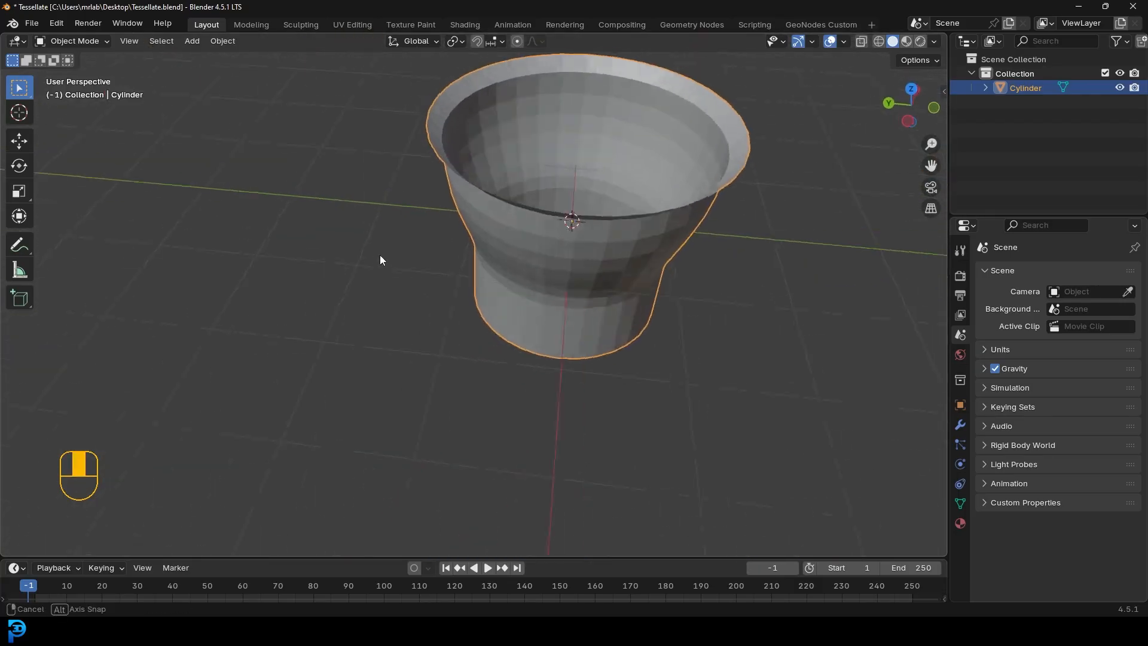
Step: Add a plane beside the basket and enter its edit mode
{"action": "key", "text": "shift+a"}
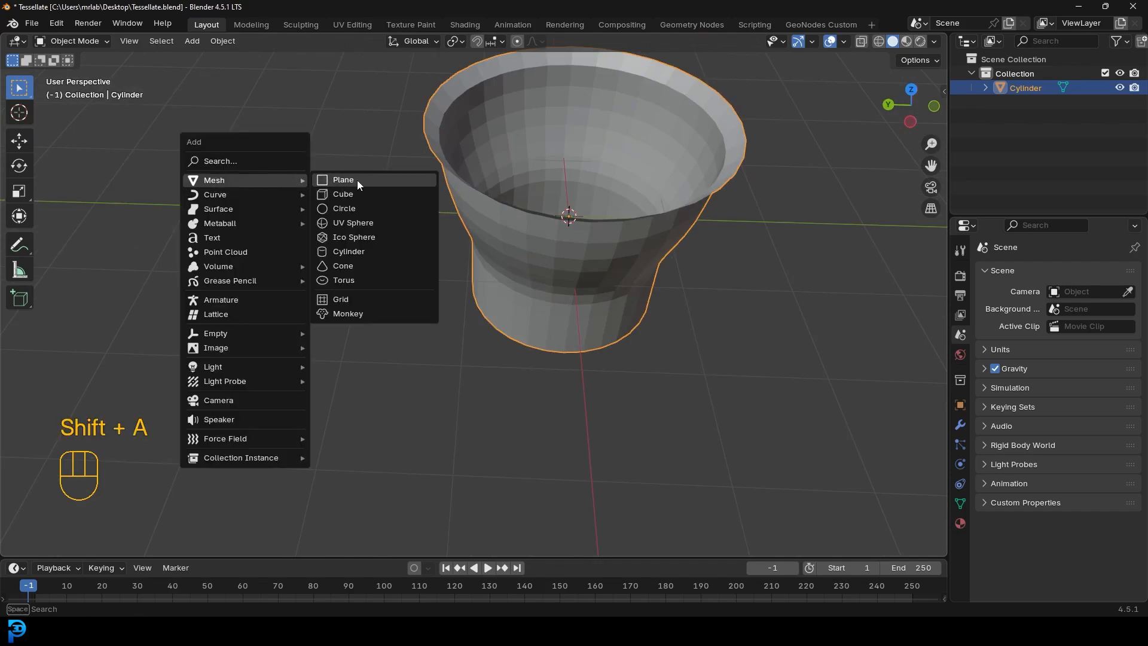
{"action": "left_click", "coordinate": [342, 179]}
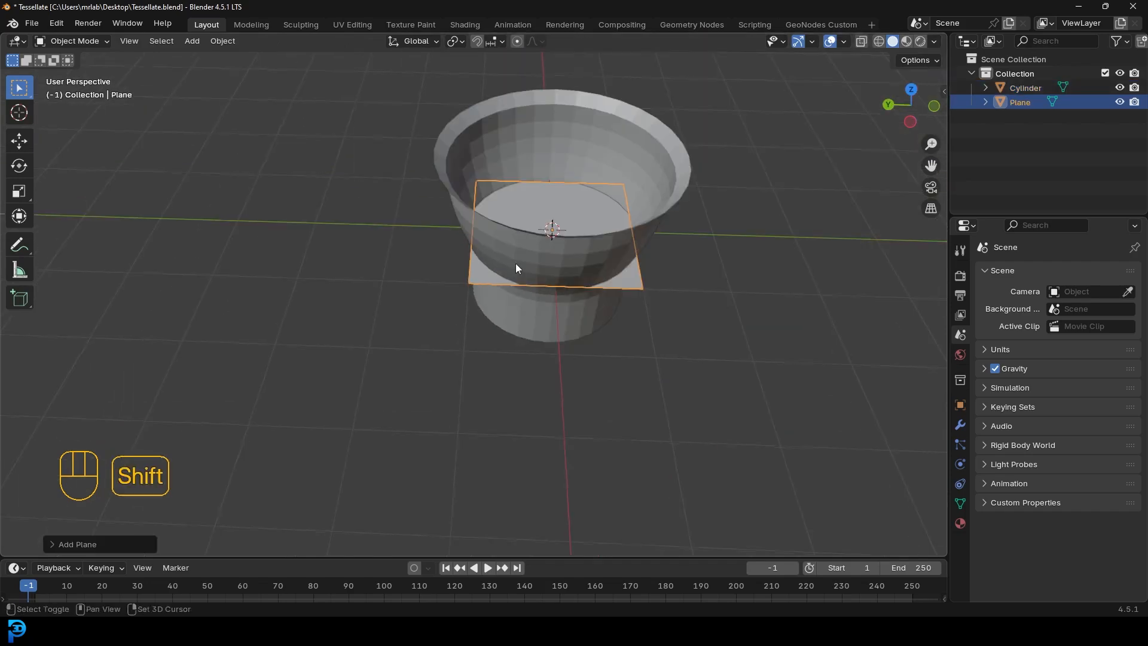
{"action": "key", "text": "g"}
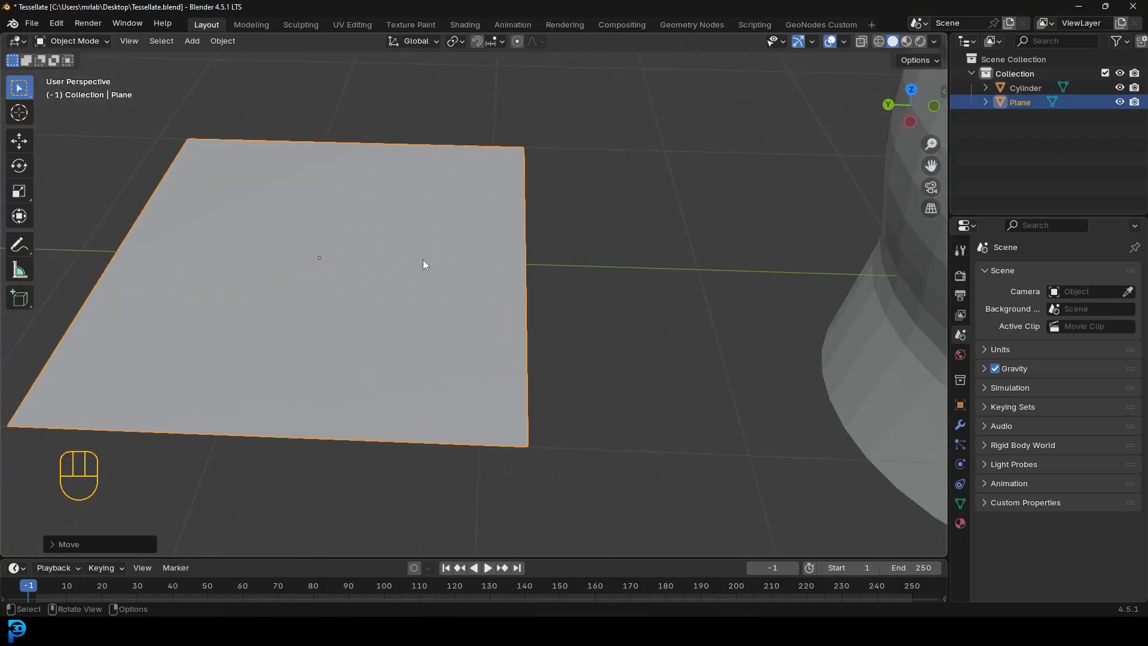
{"action": "key", "text": "Tab"}
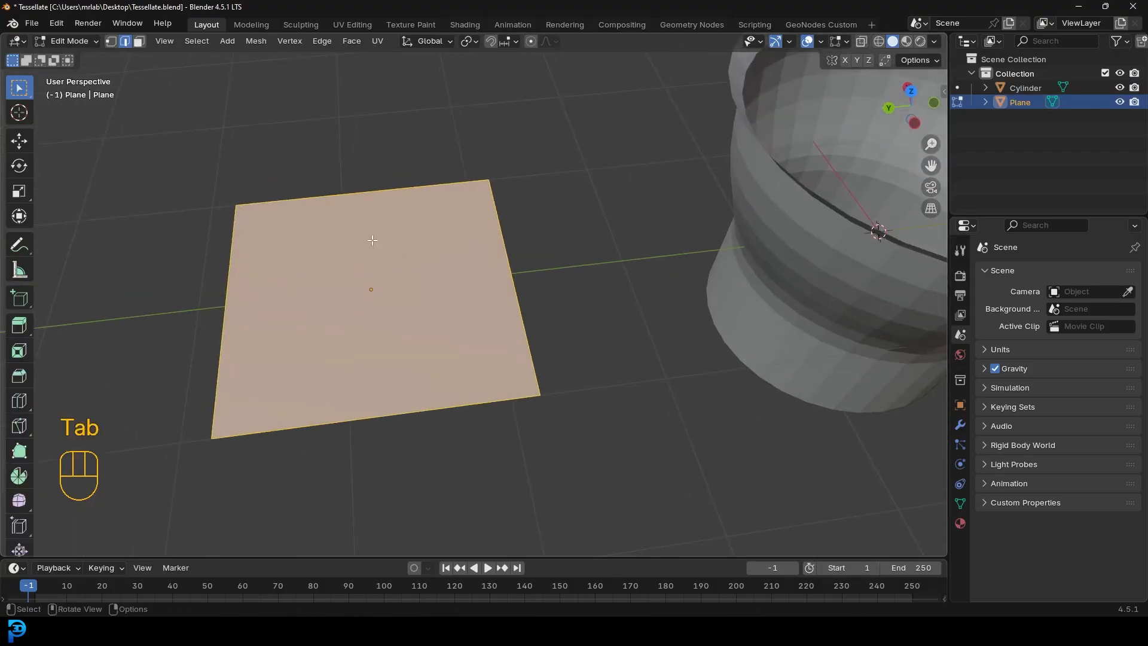
Step: Loop-cut the plane into columns and delete alternating ones, leaving two ribbed strips
{"action": "key", "text": "ctrl+r"}
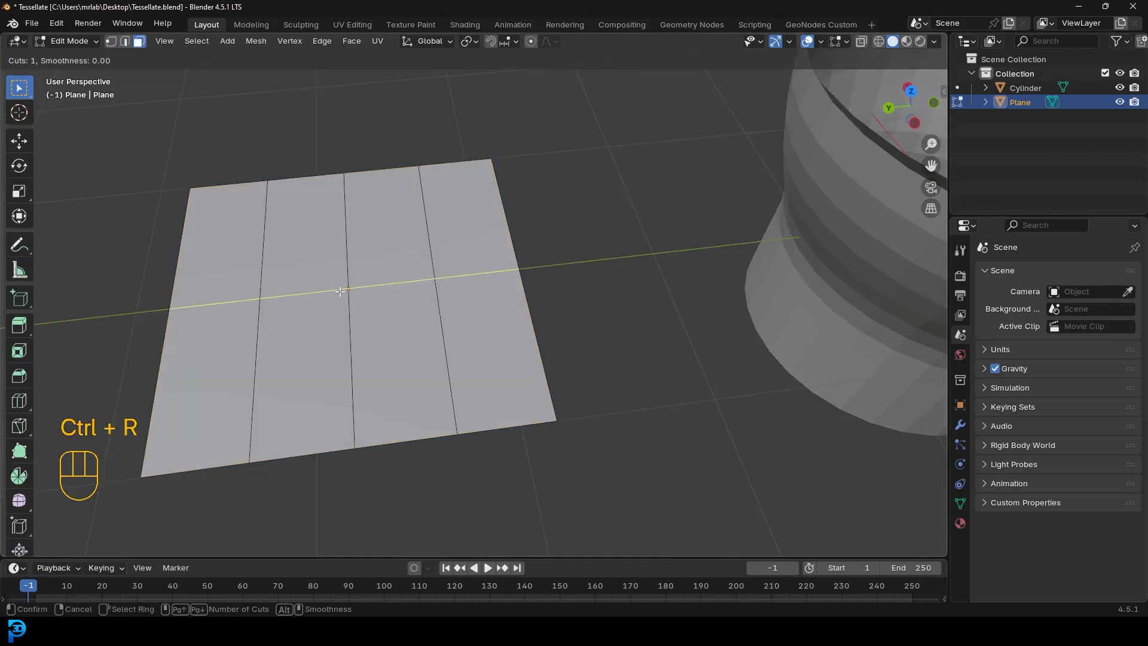
{"action": "scroll", "scroll_direction": "up", "scroll_amount": 3}
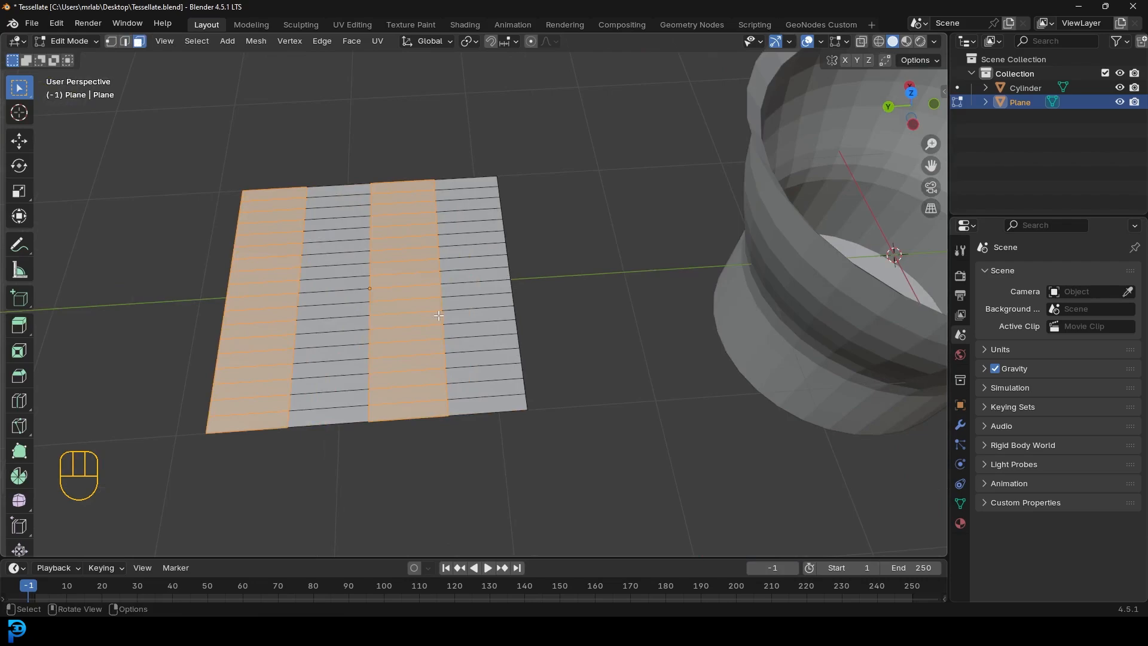
{"action": "key", "text": "ctrl+i"}
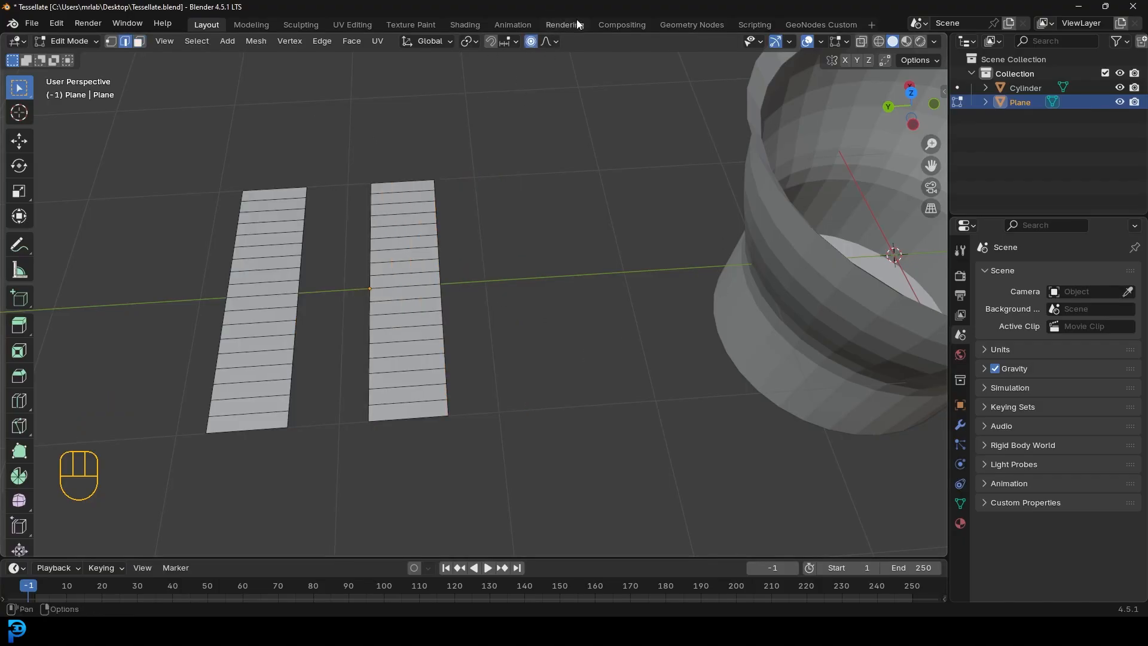
Step: Raise and lower crosswise edges on both strips with proportional editing to form smooth waves
{"action": "left_click", "coordinate": [546, 41]}
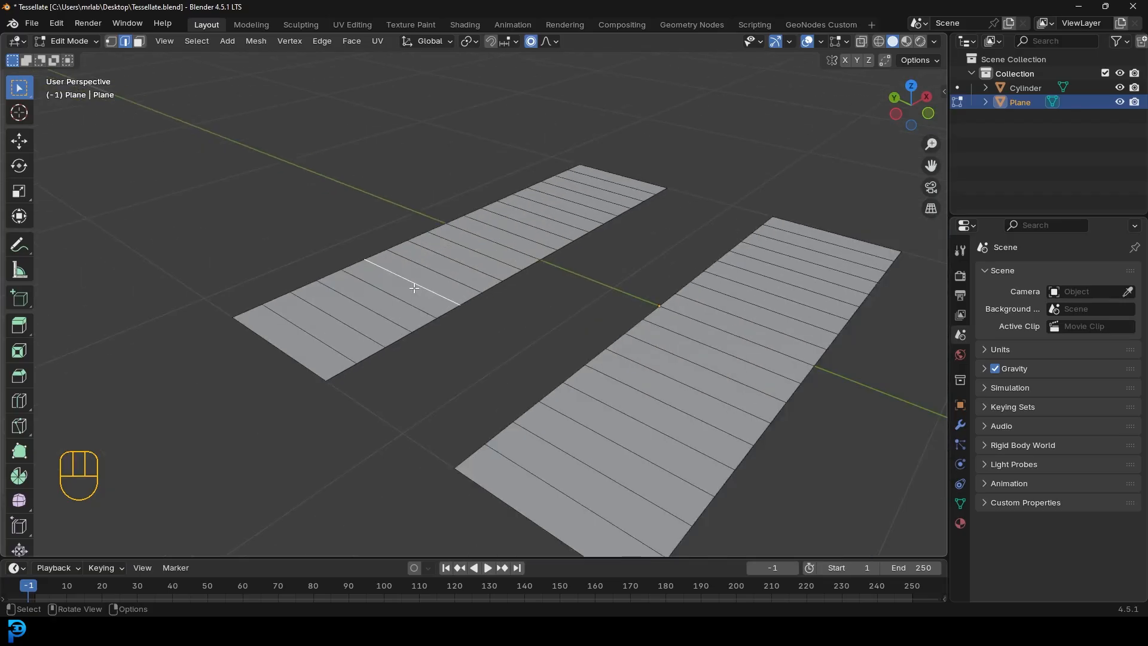
{"action": "key", "text": "g"}
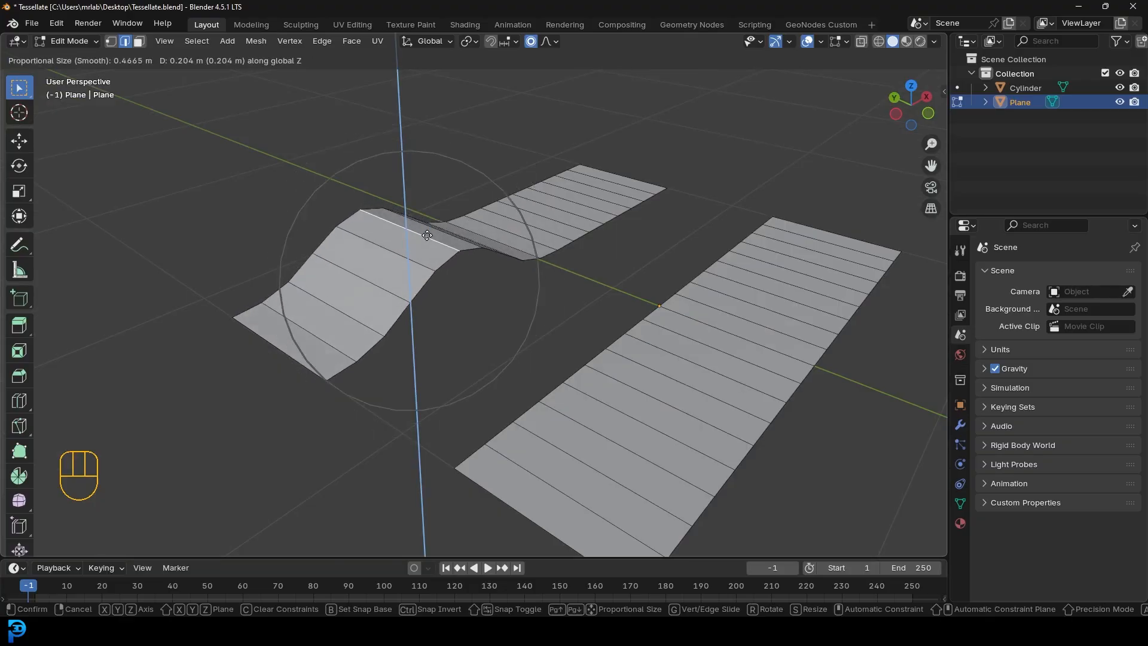
{"action": "left_click", "coordinate": [597, 373]}
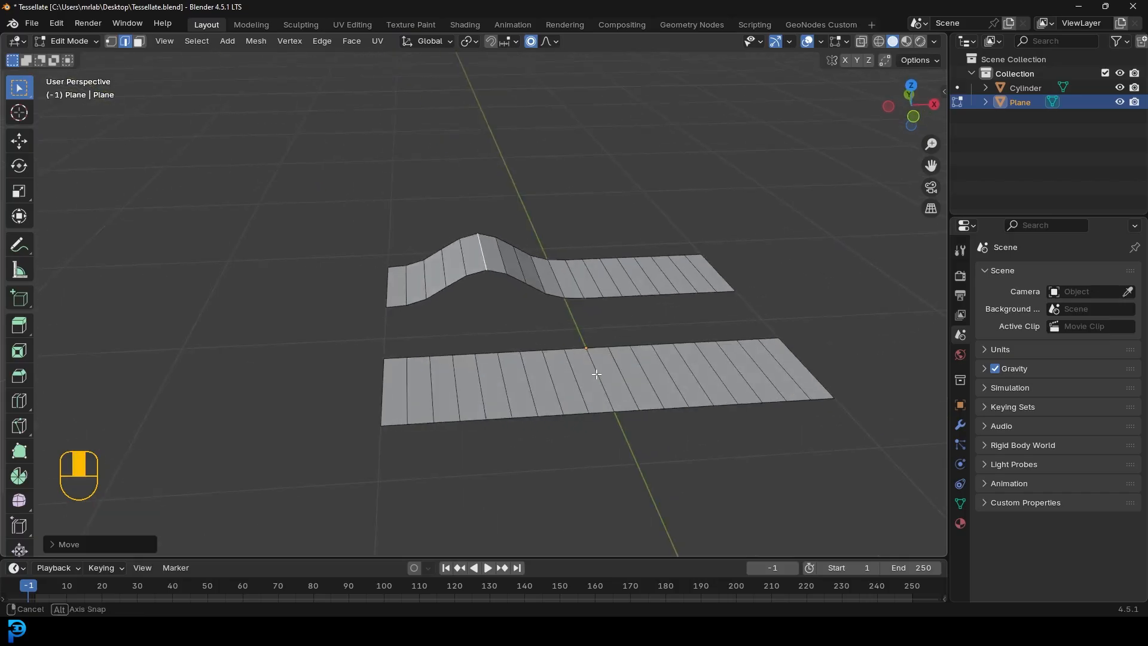
{"action": "key", "text": "g"}
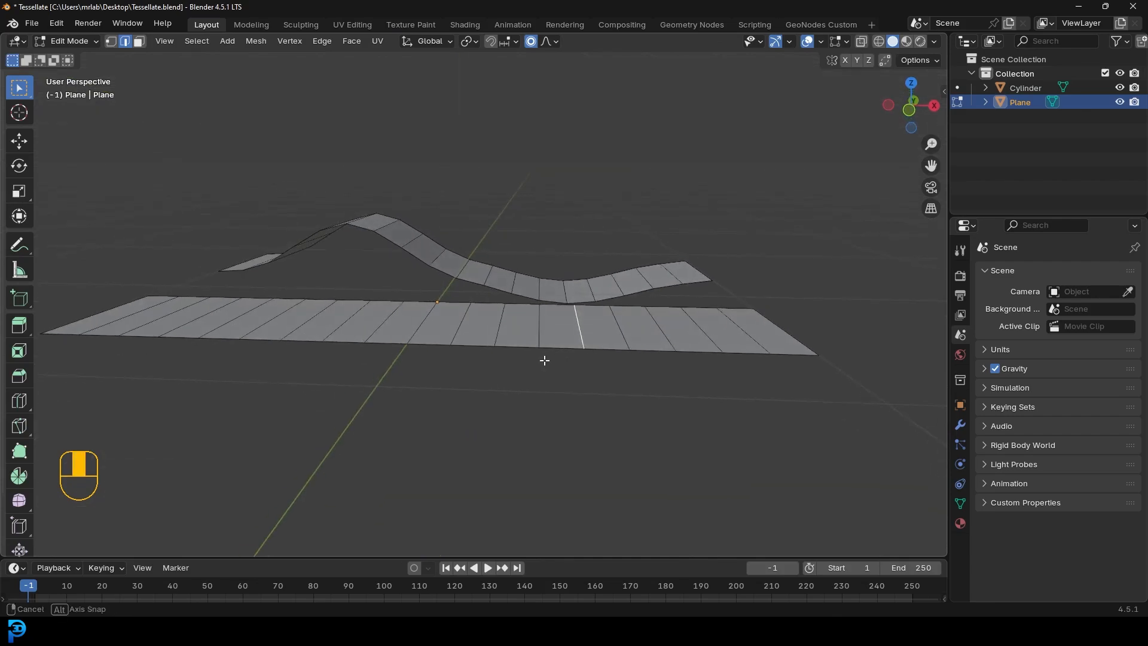
{"action": "key", "text": "g"}
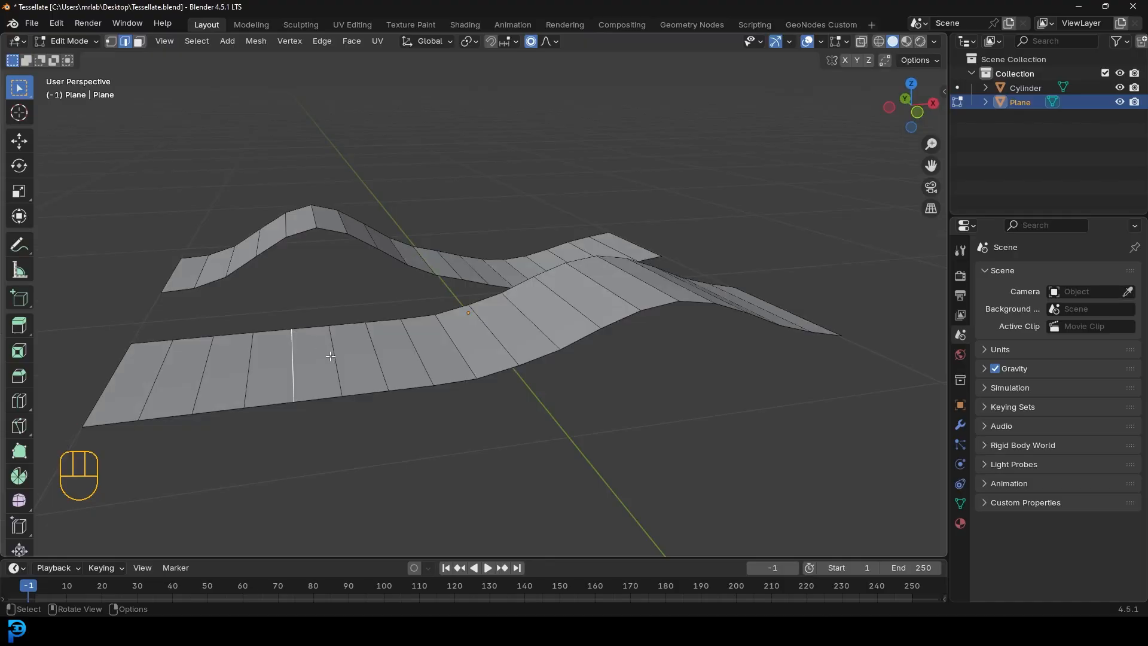
{"action": "key", "text": "g"}
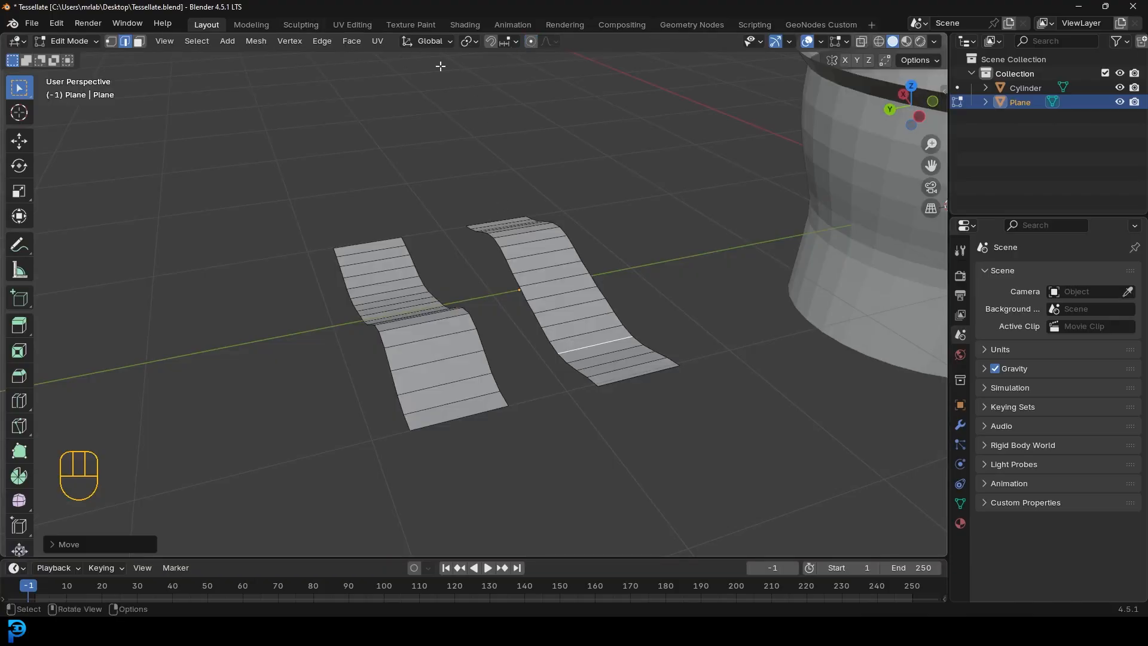
Step: Duplicate the strips rotated 90°, arrange them into a woven square tile and scale it down
{"action": "key", "text": "a"}
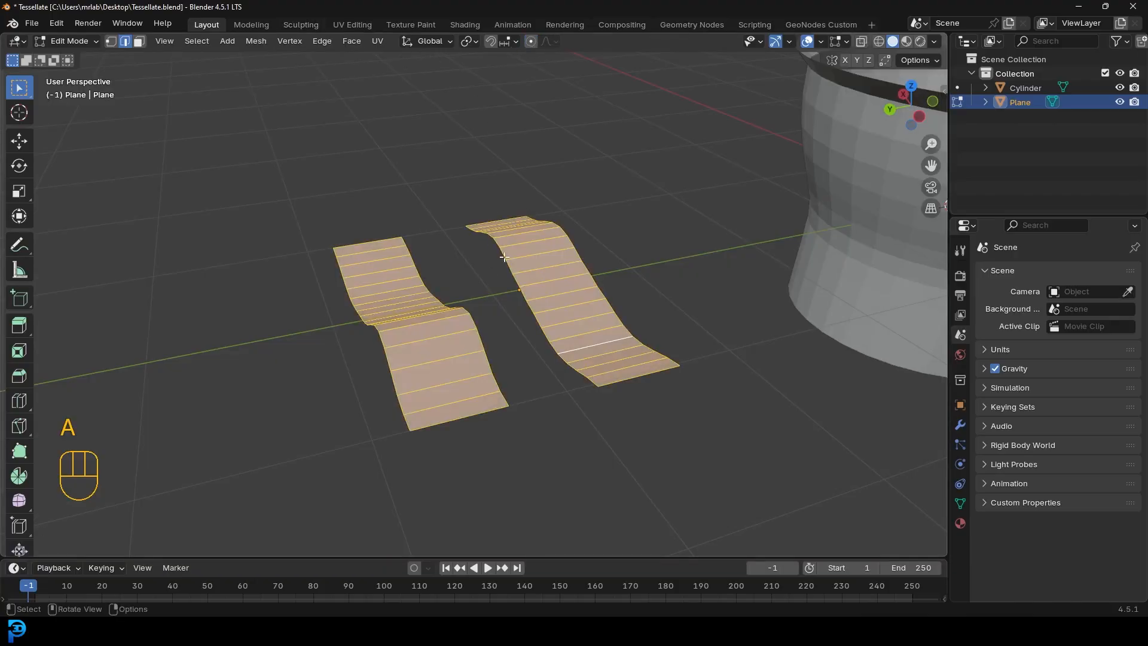
{"action": "key", "text": "shift+d"}
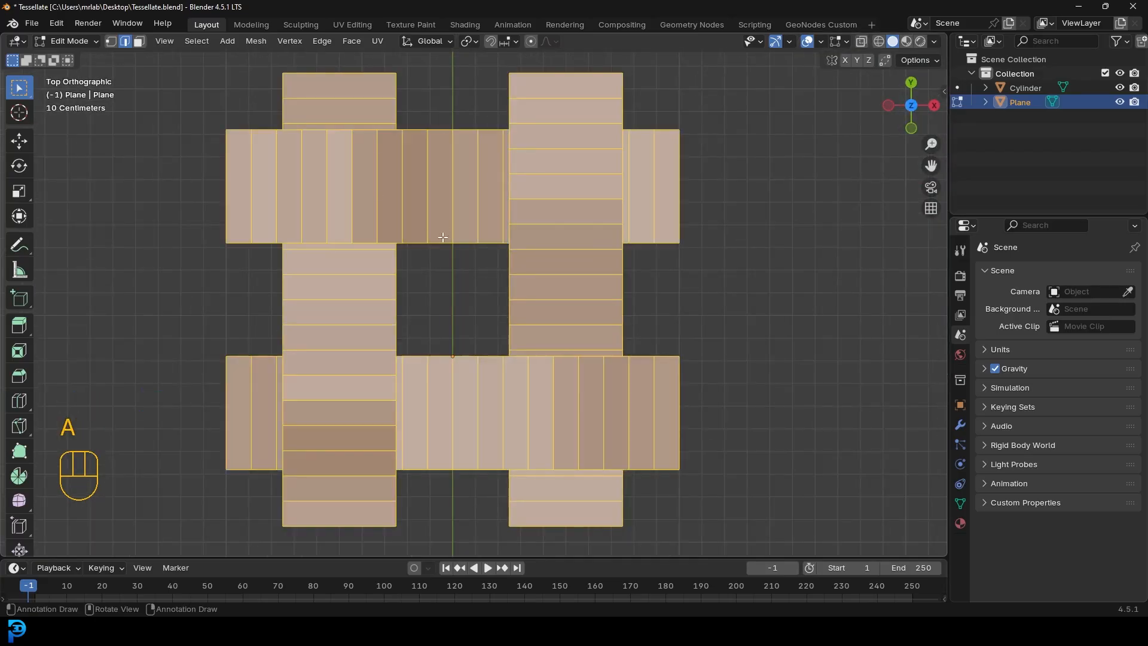
{"action": "key", "text": "g"}
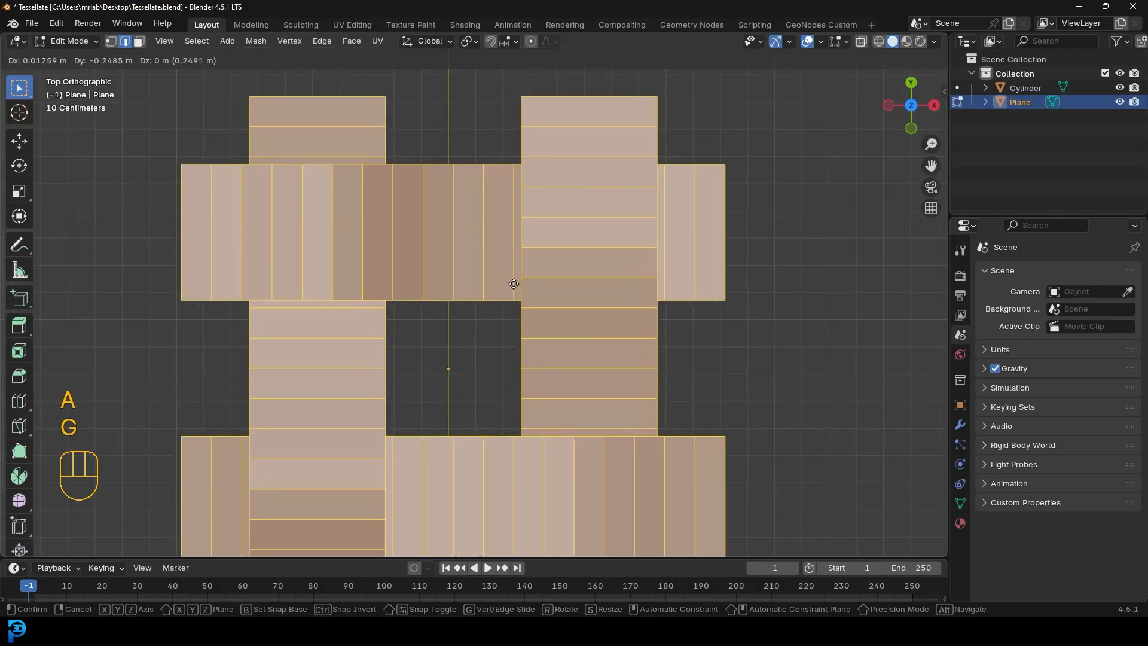
{"action": "key", "text": "shift"}
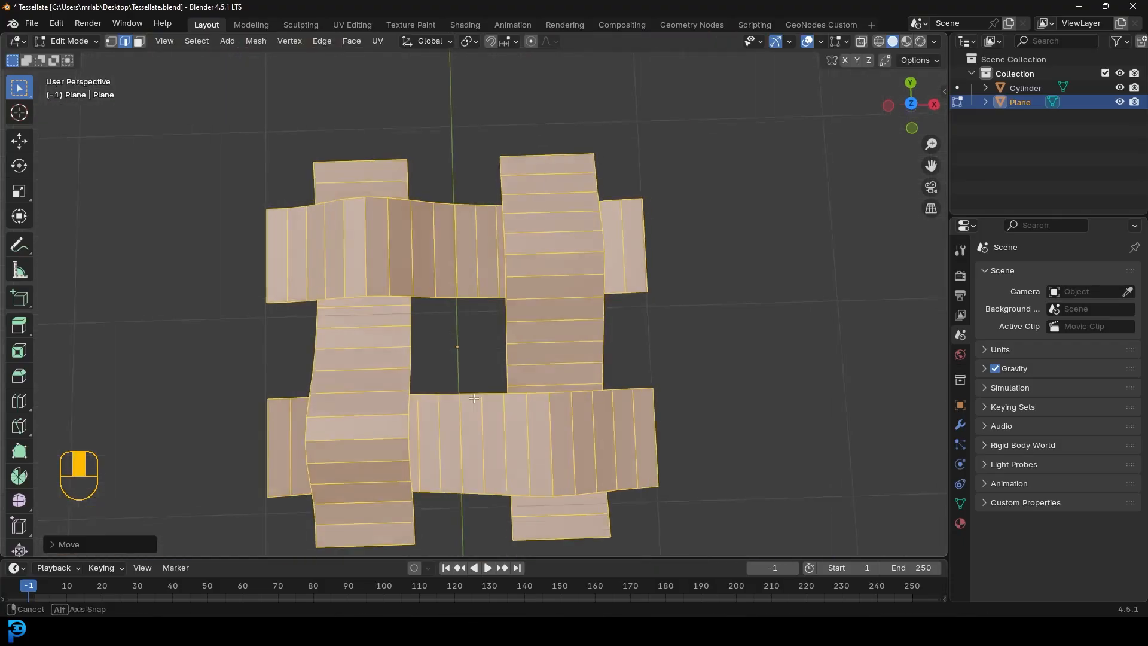
{"action": "key", "text": "s"}
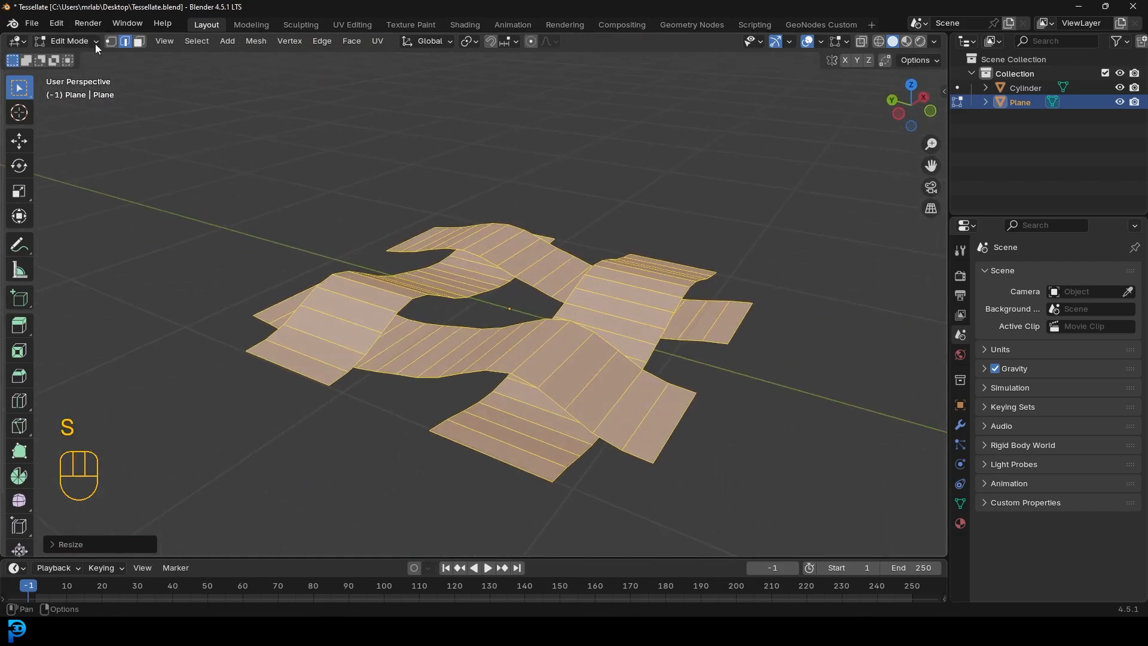
{"action": "key", "text": "Tab"}
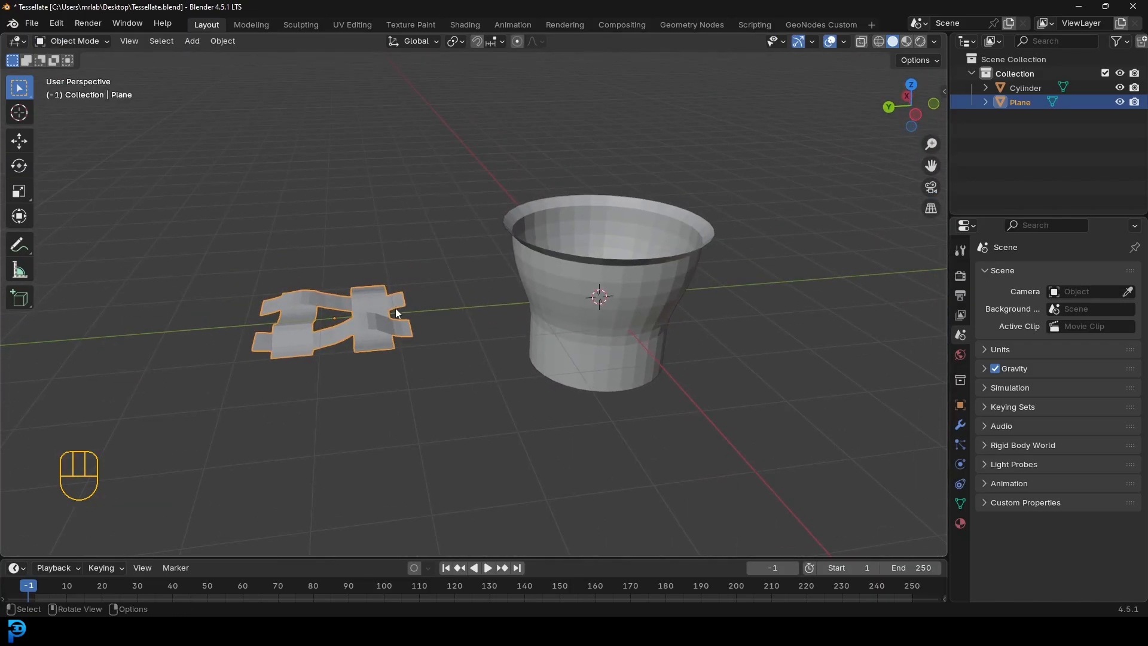
Step: Move the woven tile near the basket and orbit to look down into the cylinder
{"action": "key", "text": "g"}
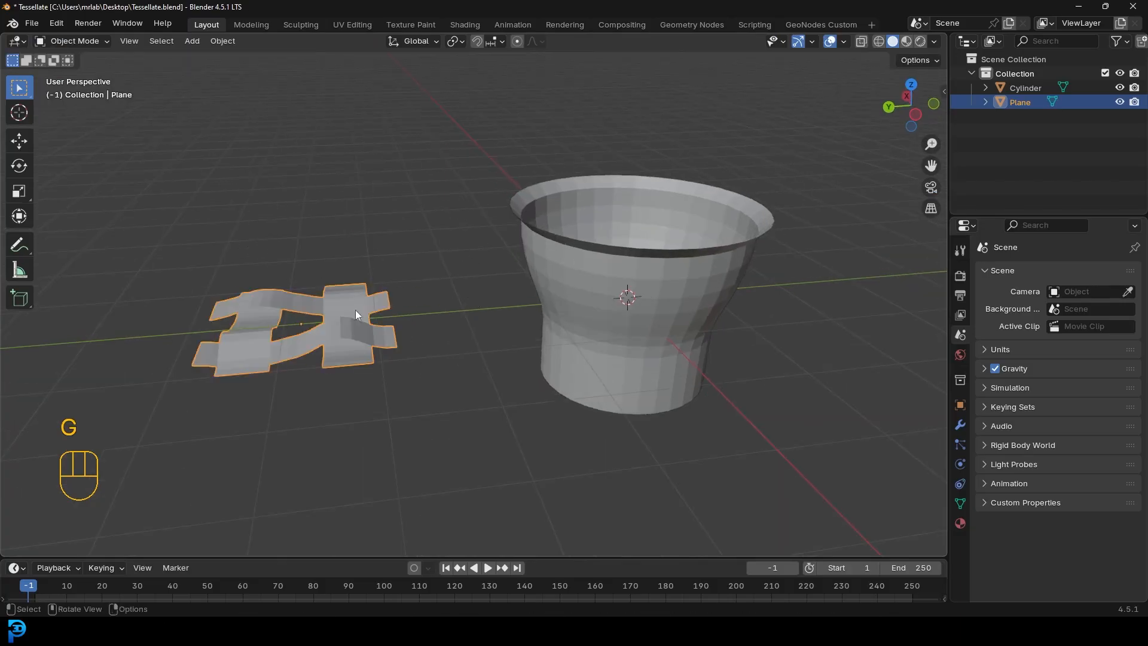
{"action": "mouse_move", "coordinate": [525, 269]}
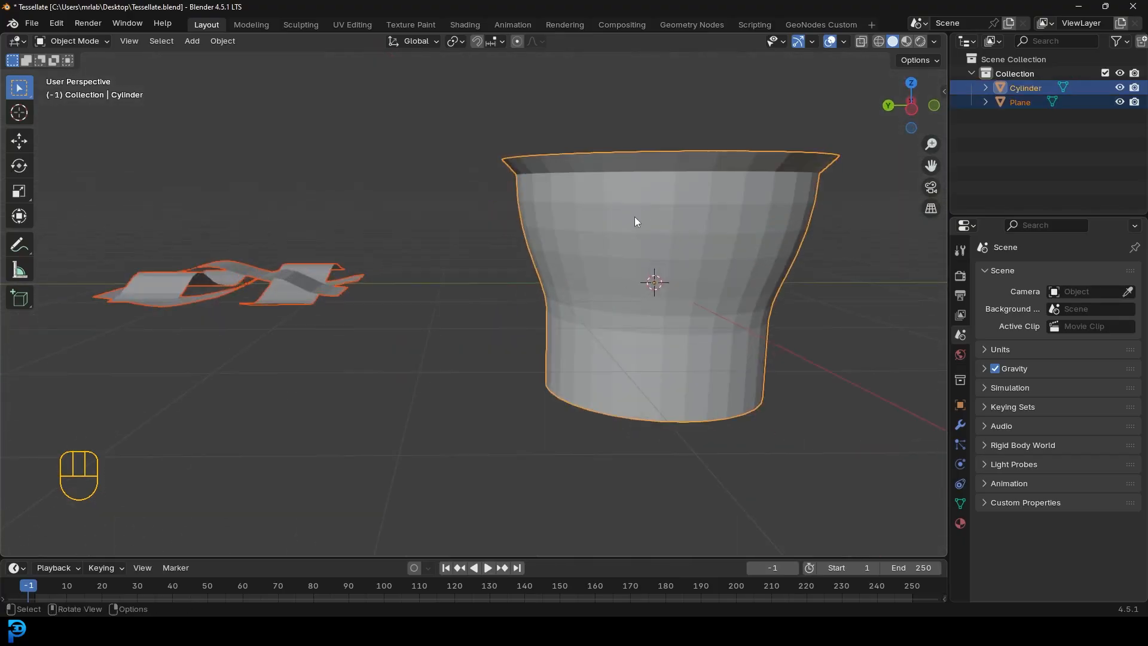
{"action": "mouse_move", "coordinate": [330, 290]}
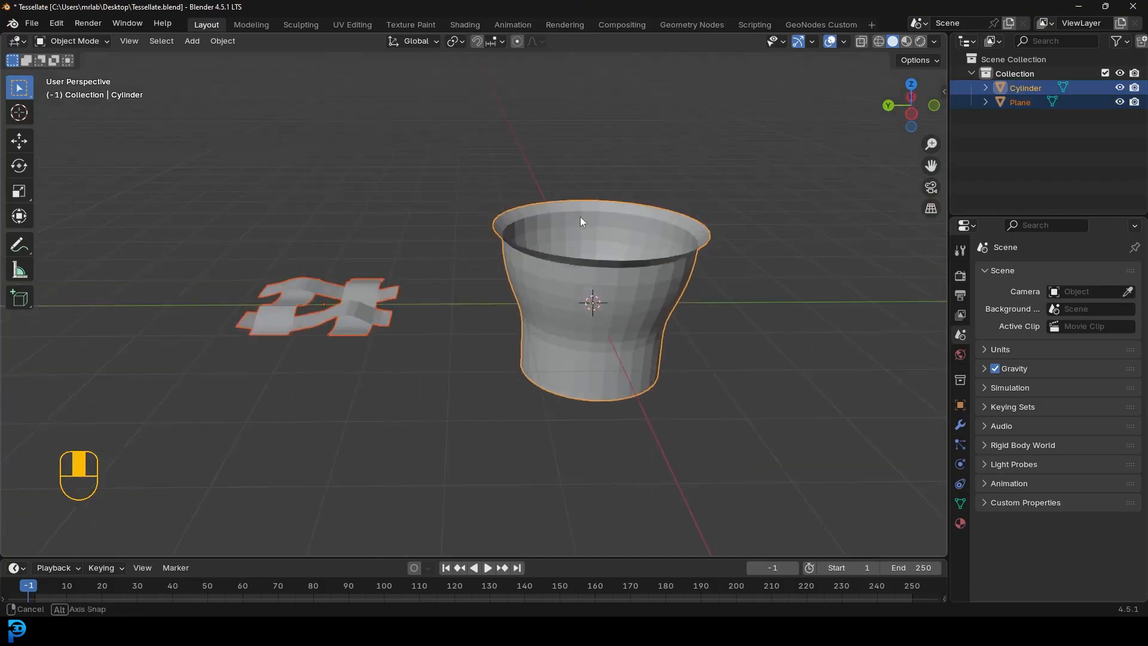
{"action": "left_click_drag", "start_coordinate": [581, 222], "coordinate": [678, 255]}
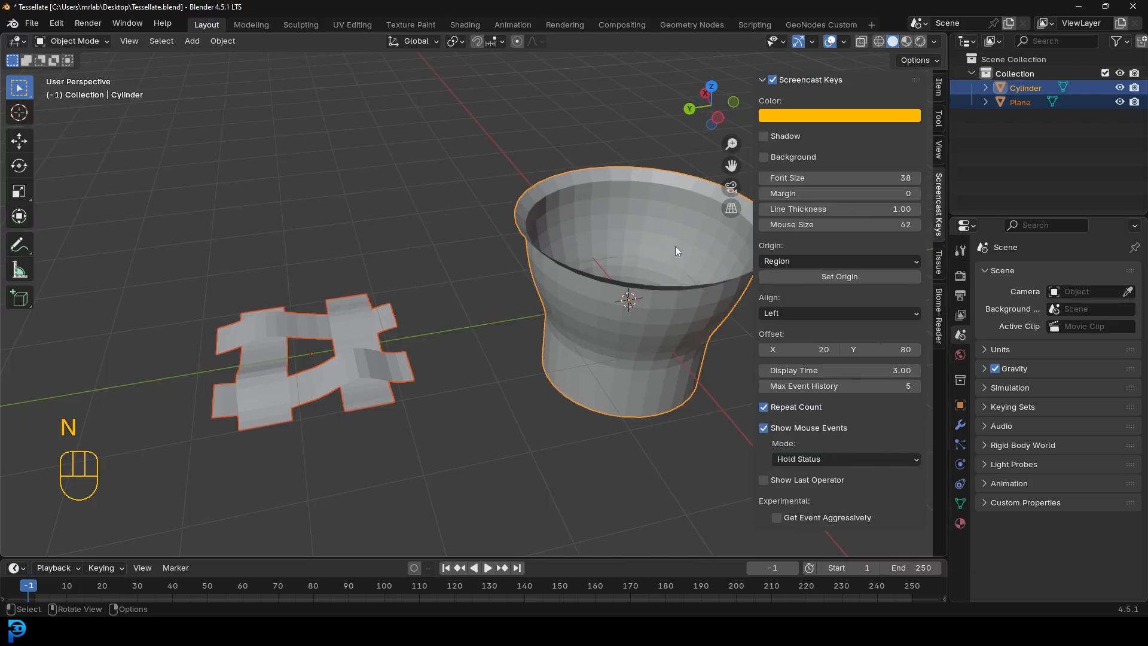
Step: Tessellate the cylinder with the woven tile using Tissue, with Merge enabled
{"action": "left_click", "coordinate": [939, 260]}
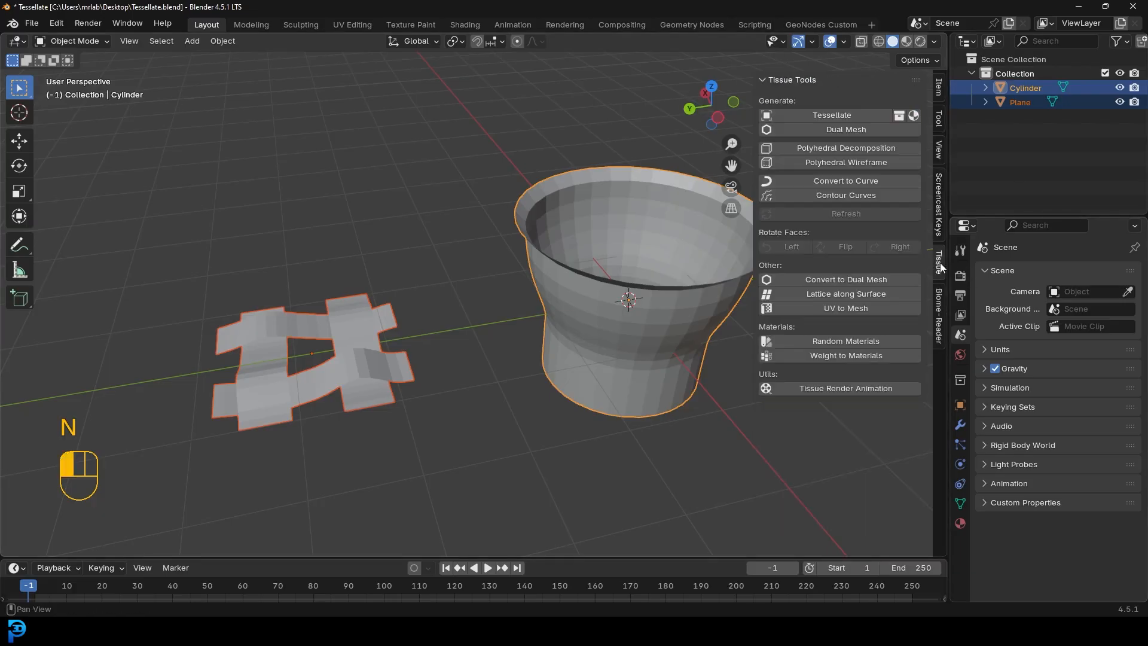
{"action": "mouse_move", "coordinate": [811, 116]}
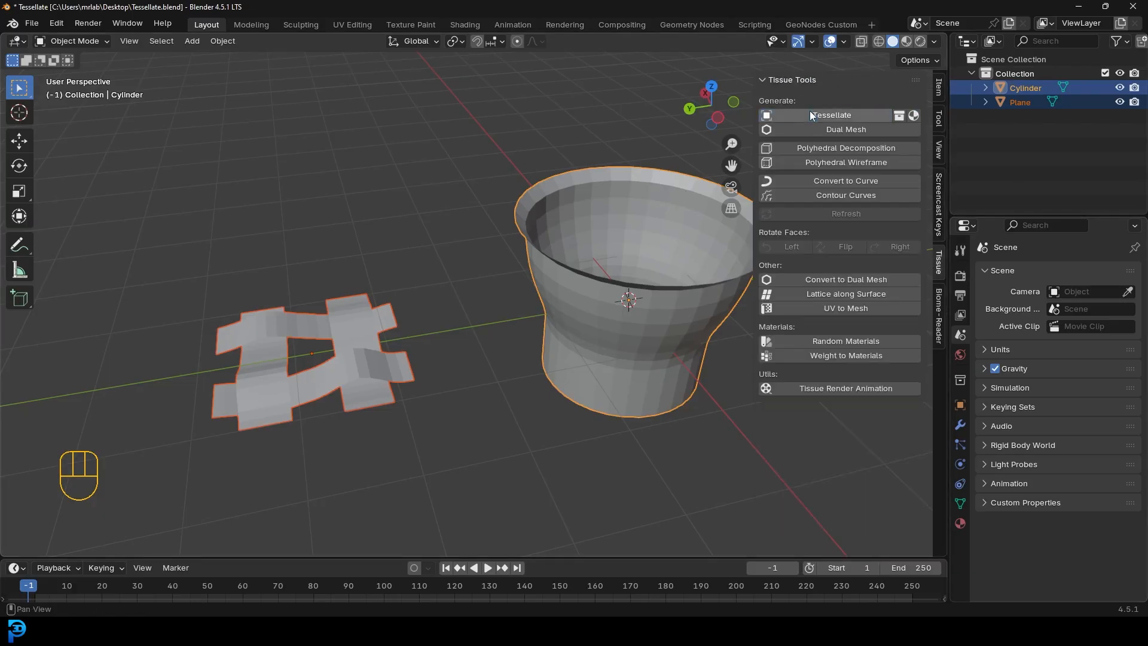
{"action": "left_click", "coordinate": [830, 115]}
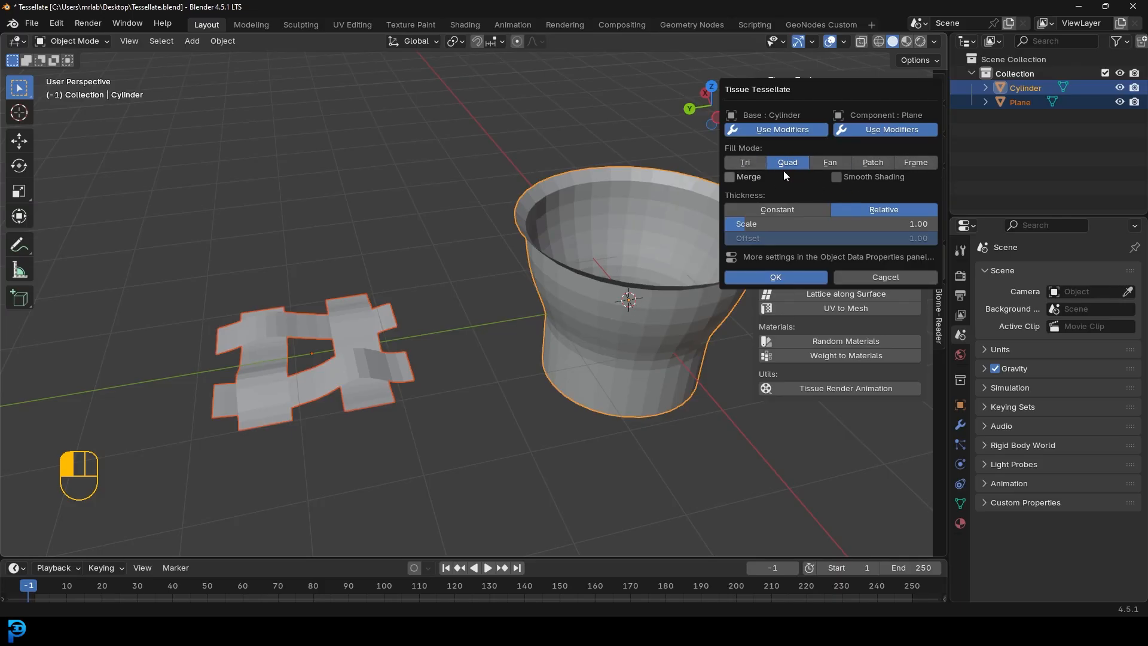
{"action": "left_click", "coordinate": [729, 177]}
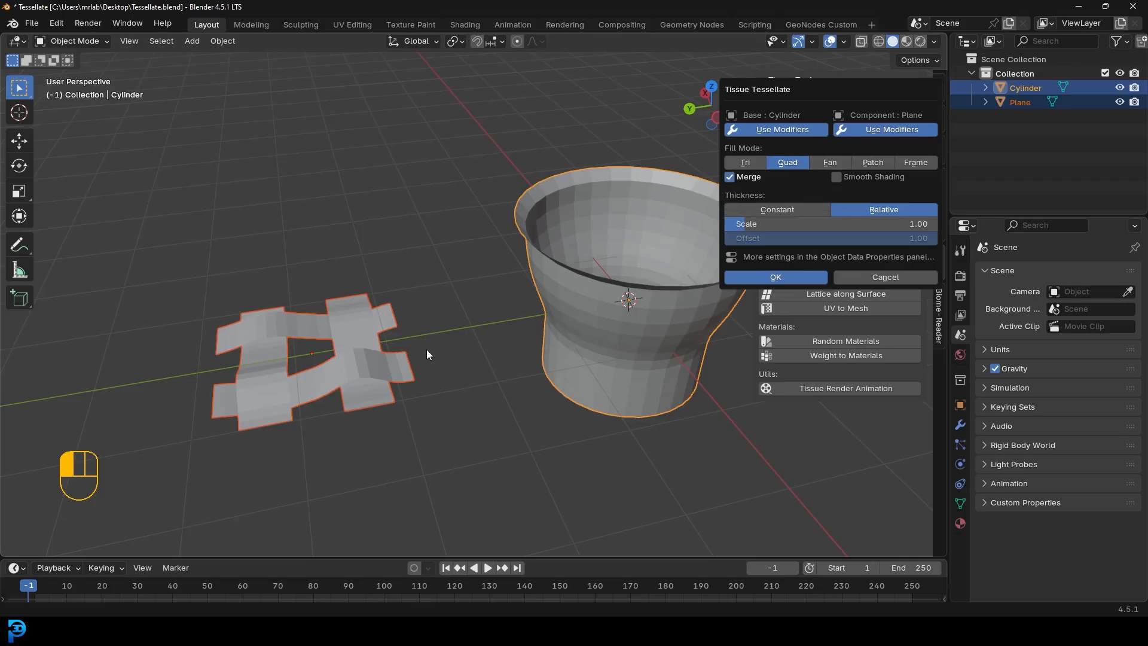
{"action": "mouse_move", "coordinate": [847, 106]}
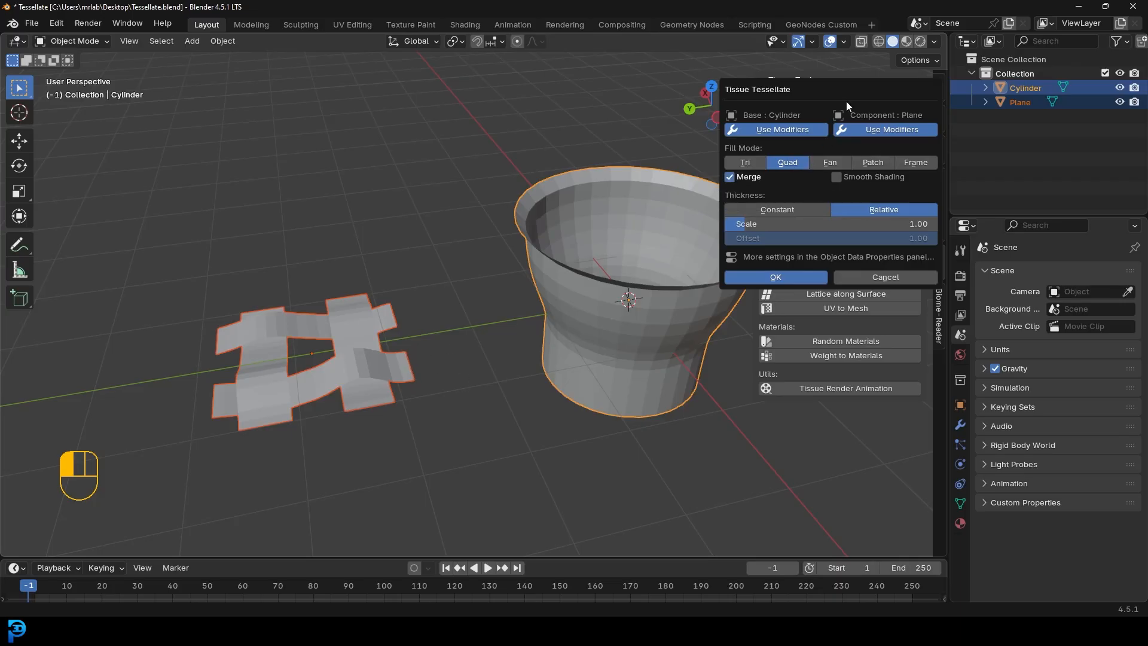
{"action": "left_click", "coordinate": [775, 276]}
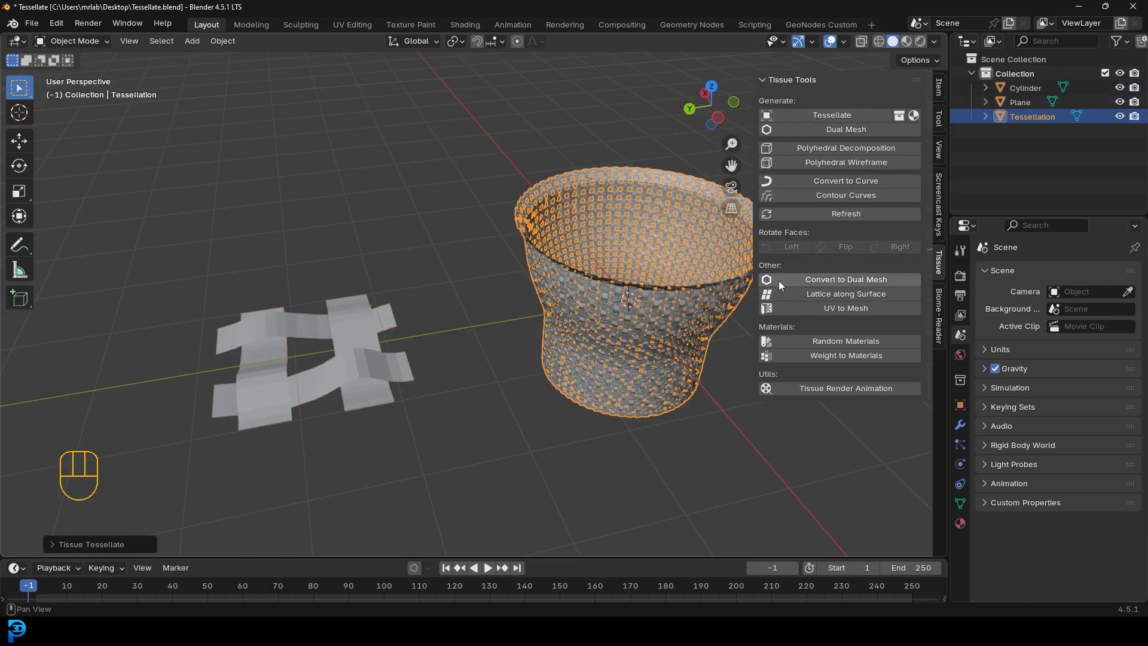
Step: Hide the original cylinder and inspect the woven tessellation basket from several sides
{"action": "left_click_drag", "start_coordinate": [630, 293], "coordinate": [509, 263]}
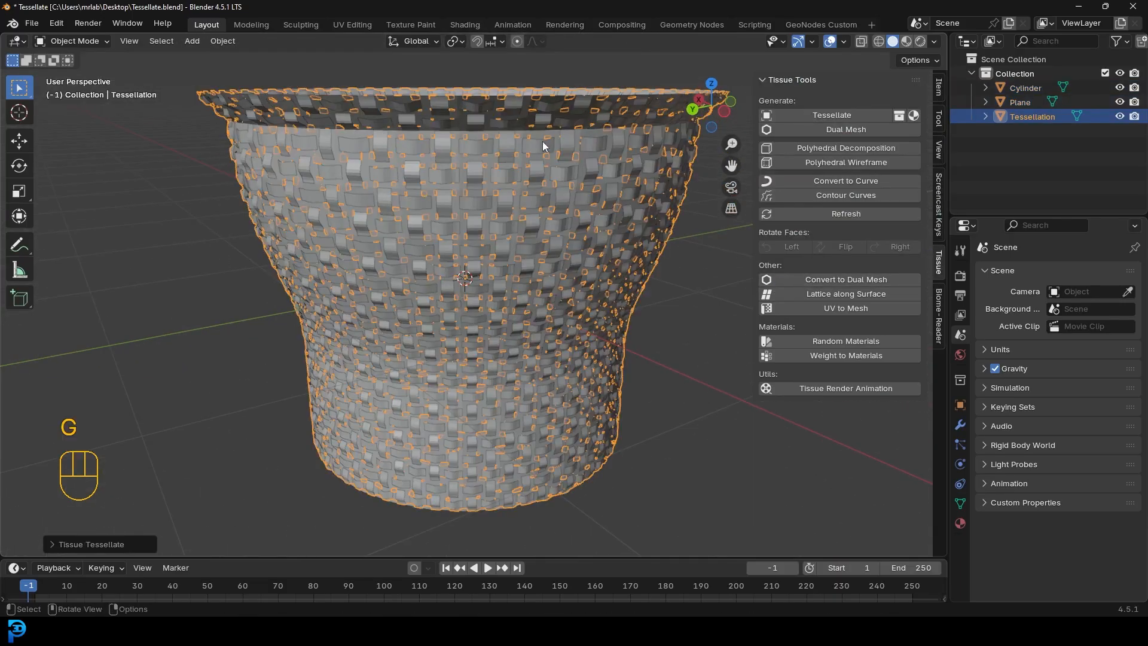
{"action": "left_click", "coordinate": [1025, 87]}
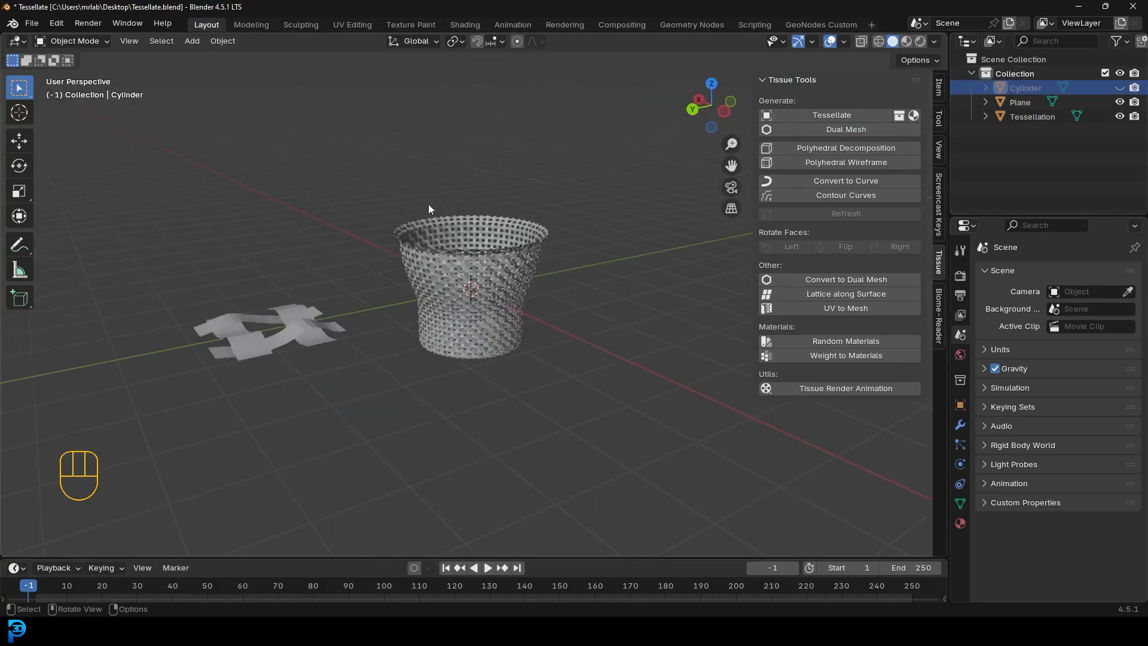
{"action": "scroll", "scroll_direction": "up", "scroll_amount": 3}
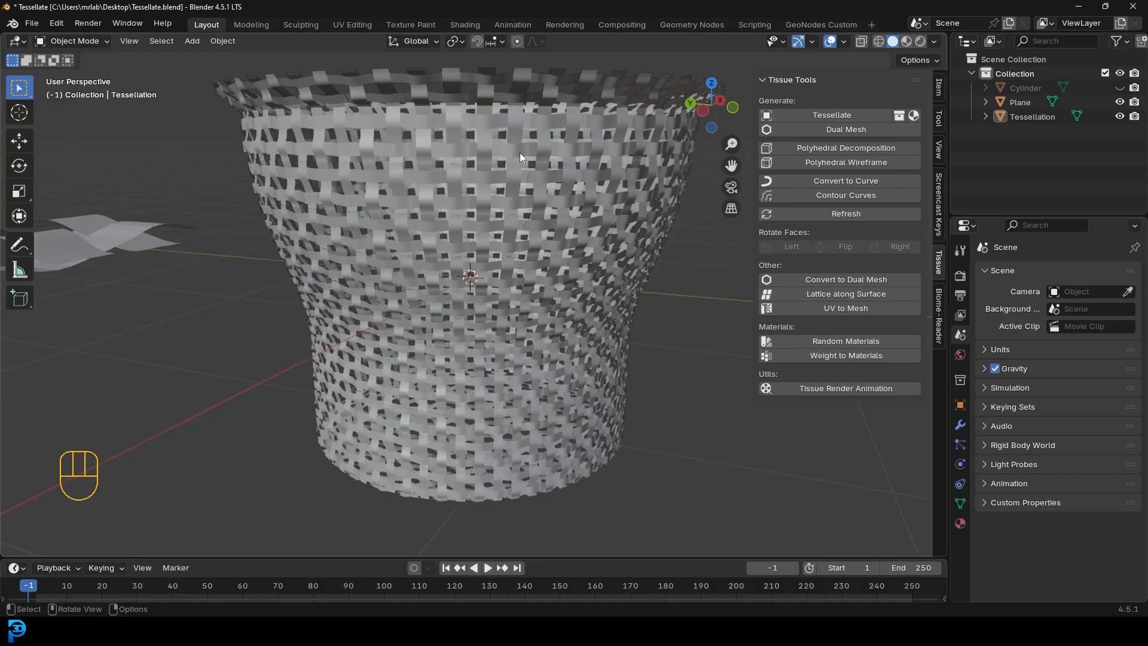
{"action": "left_click_drag", "start_coordinate": [520, 155], "coordinate": [445, 146]}
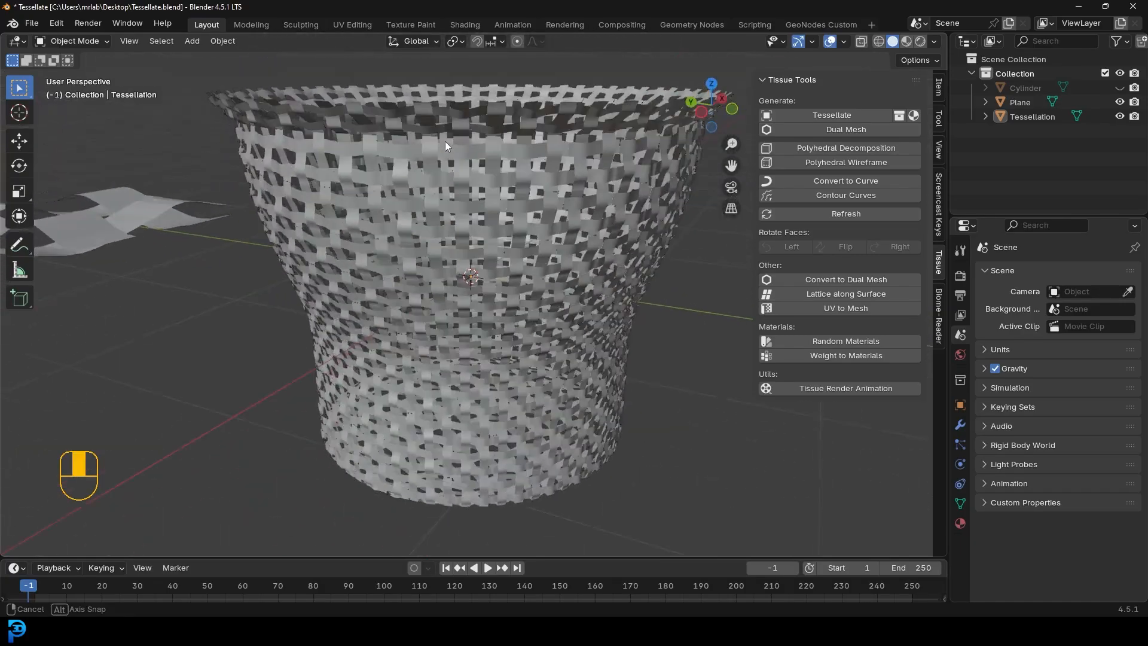
{"action": "left_click_drag", "start_coordinate": [445, 146], "coordinate": [536, 172]}
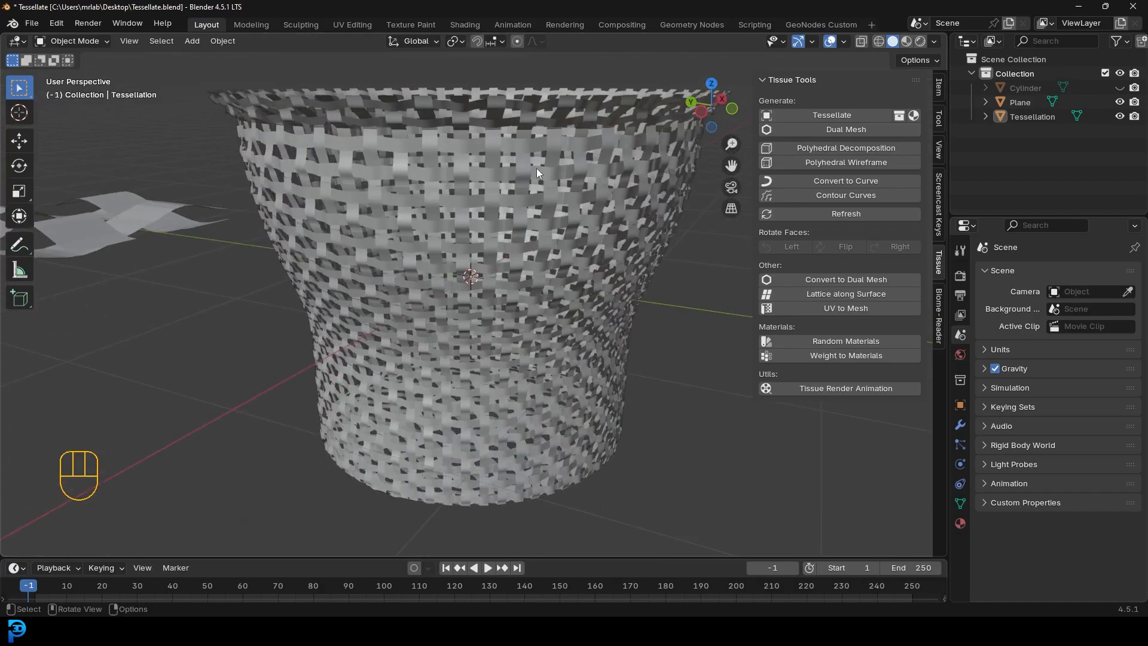
{"action": "left_click", "coordinate": [1032, 116]}
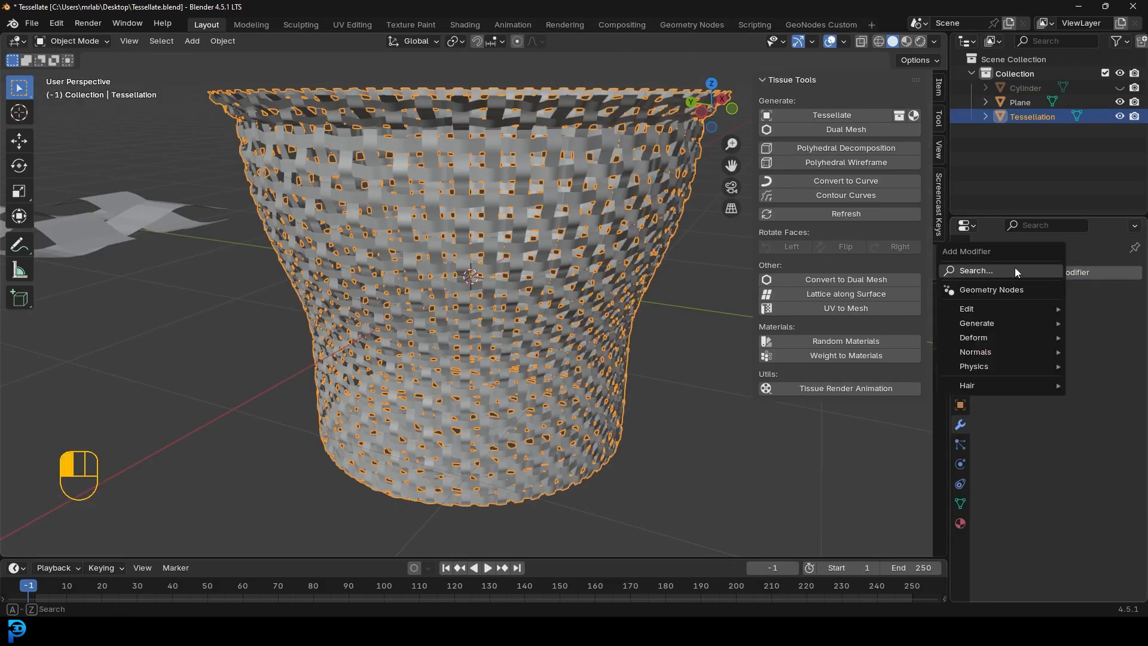
Step: Add a Solidify modifier to the tessellation to thicken its woven strips
{"action": "type", "text": "soli"}
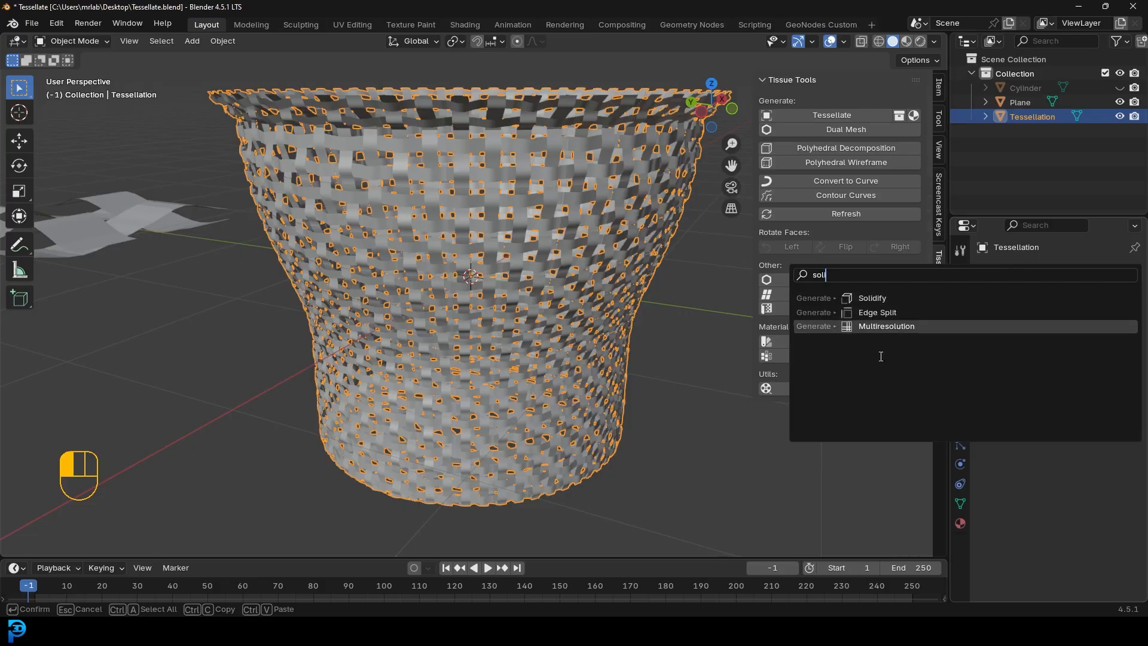
{"action": "left_click", "coordinate": [871, 297]}
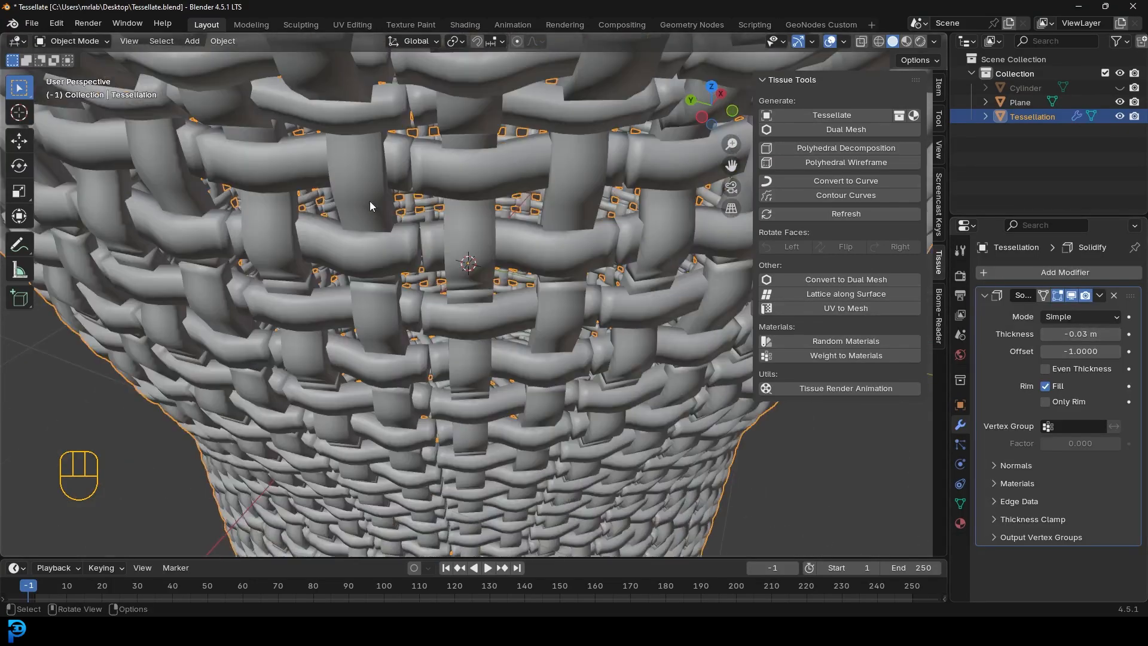
{"action": "left_click", "coordinate": [1065, 271]}
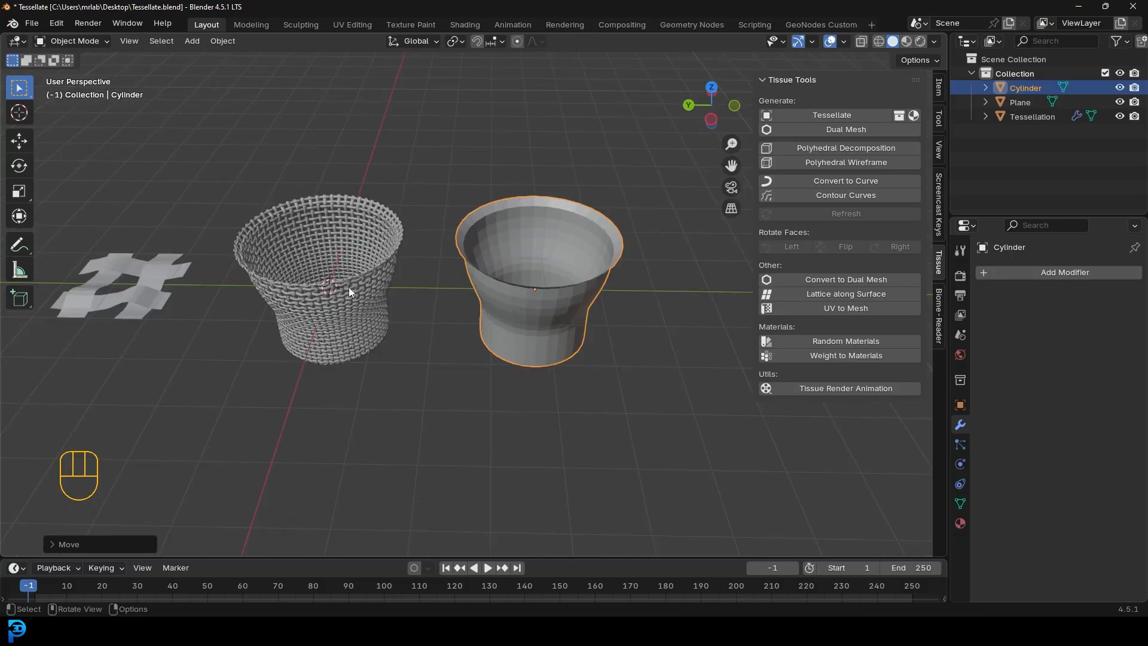
Step: Add a new Circle mesh to the scene beside the visible cylinder
{"action": "key", "text": "shift+a"}
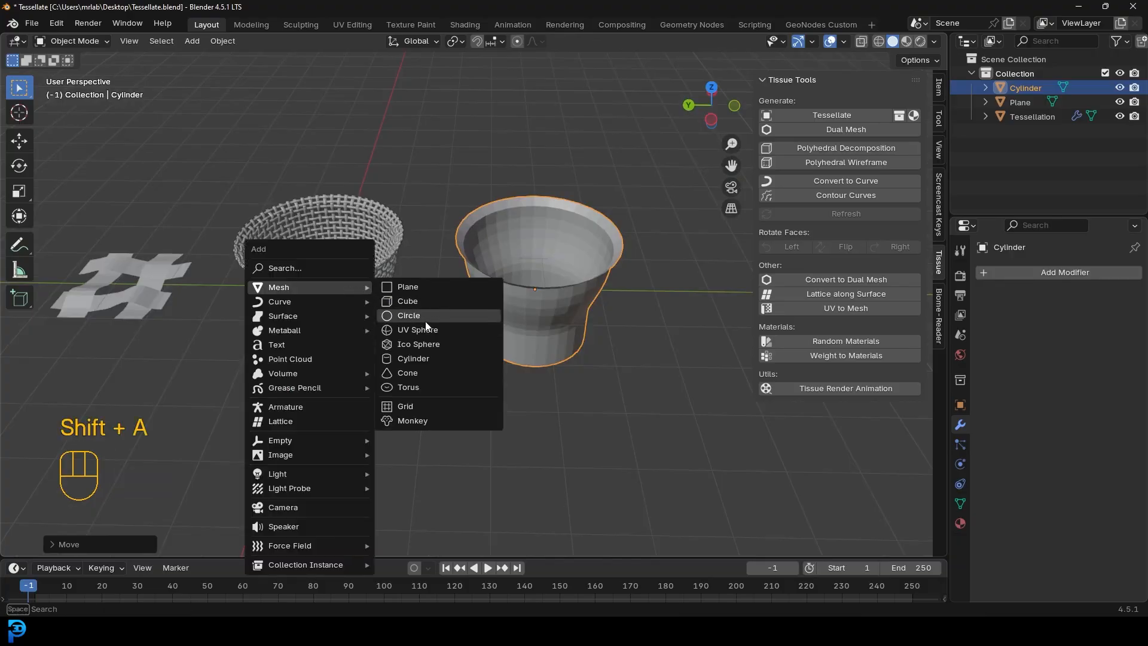
{"action": "mouse_move", "coordinate": [428, 321]}
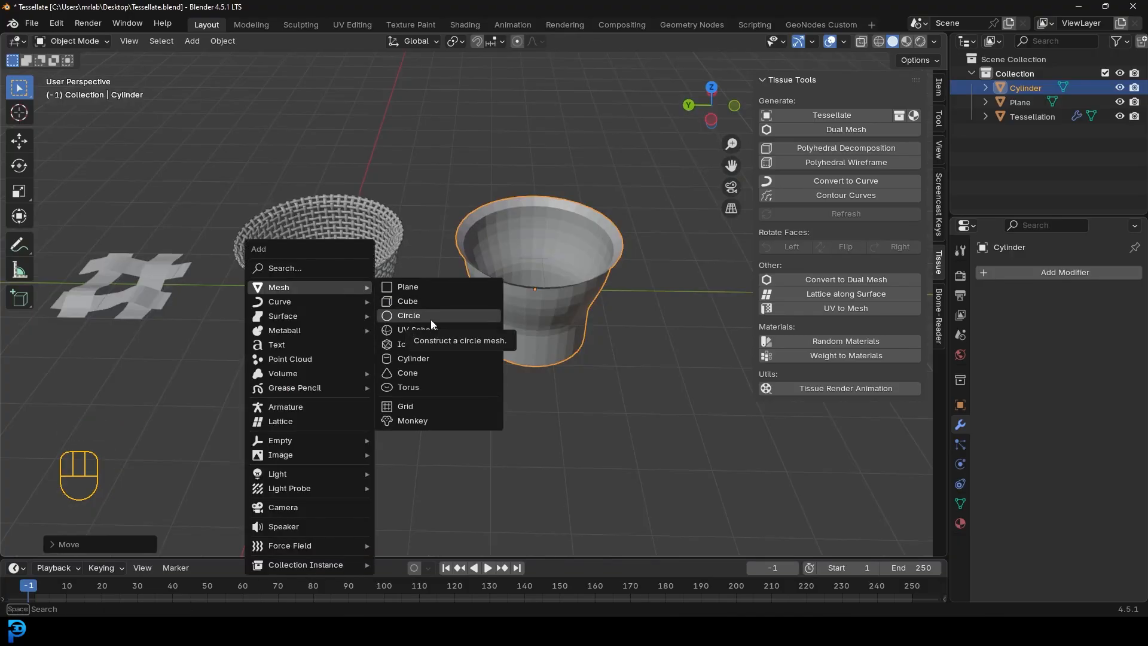
{"action": "left_click", "coordinate": [409, 314]}
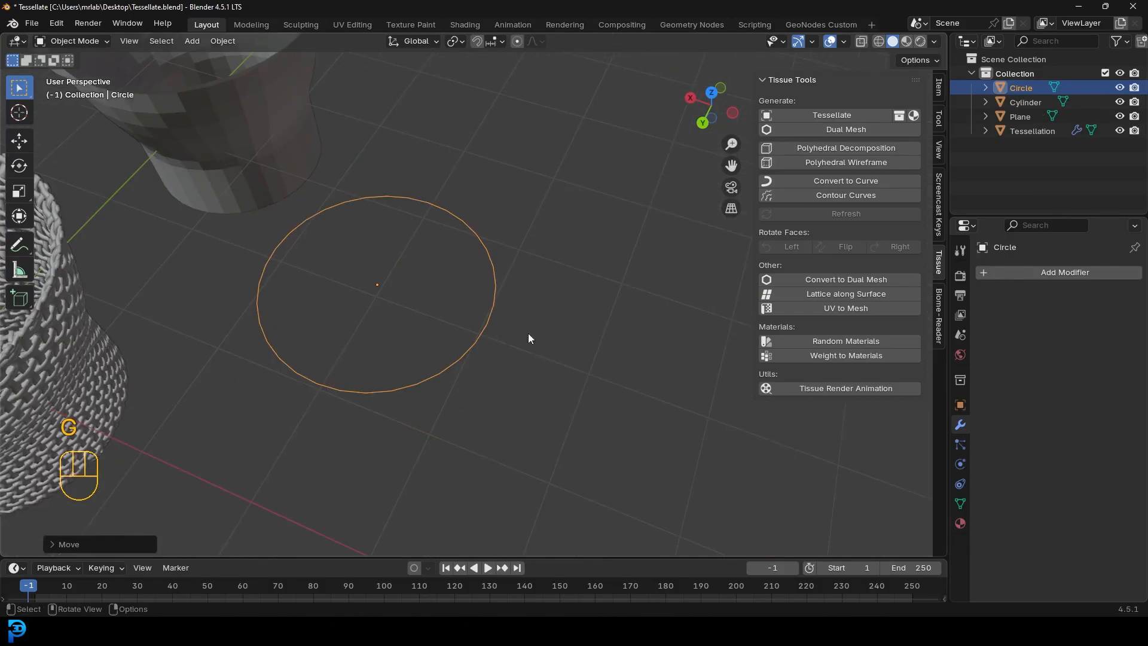
{"action": "key", "text": "Tab"}
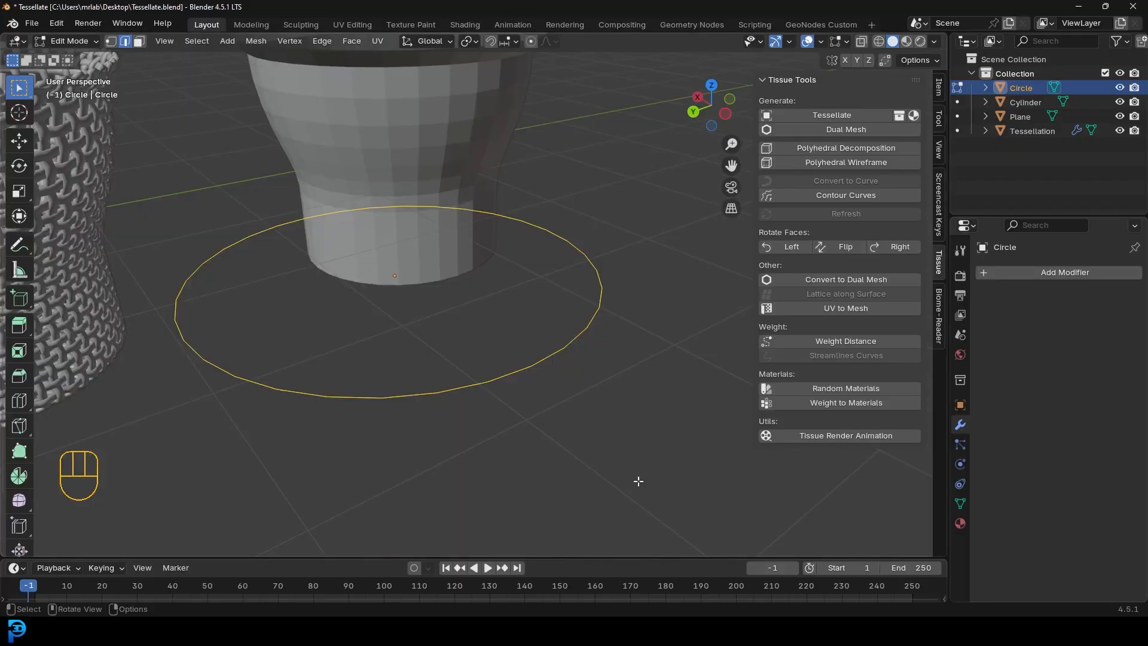
Step: Extrude and fill the circle into a thick ring with four rectangular arms
{"action": "key", "text": "e"}
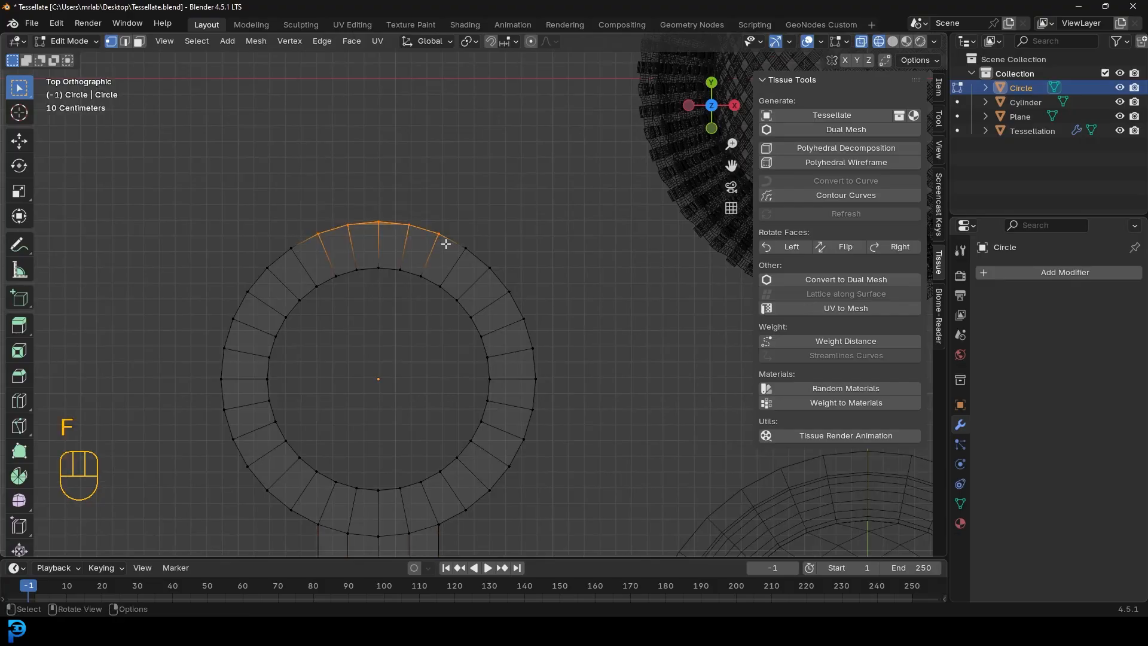
{"action": "key", "text": "g"}
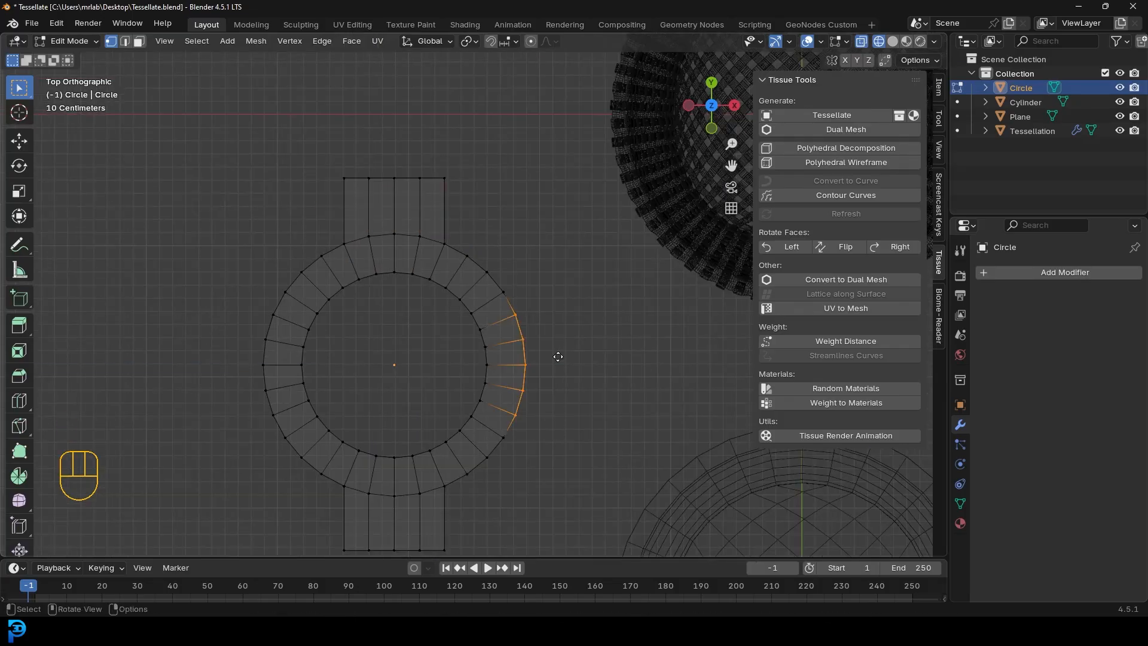
{"action": "key", "text": "s"}
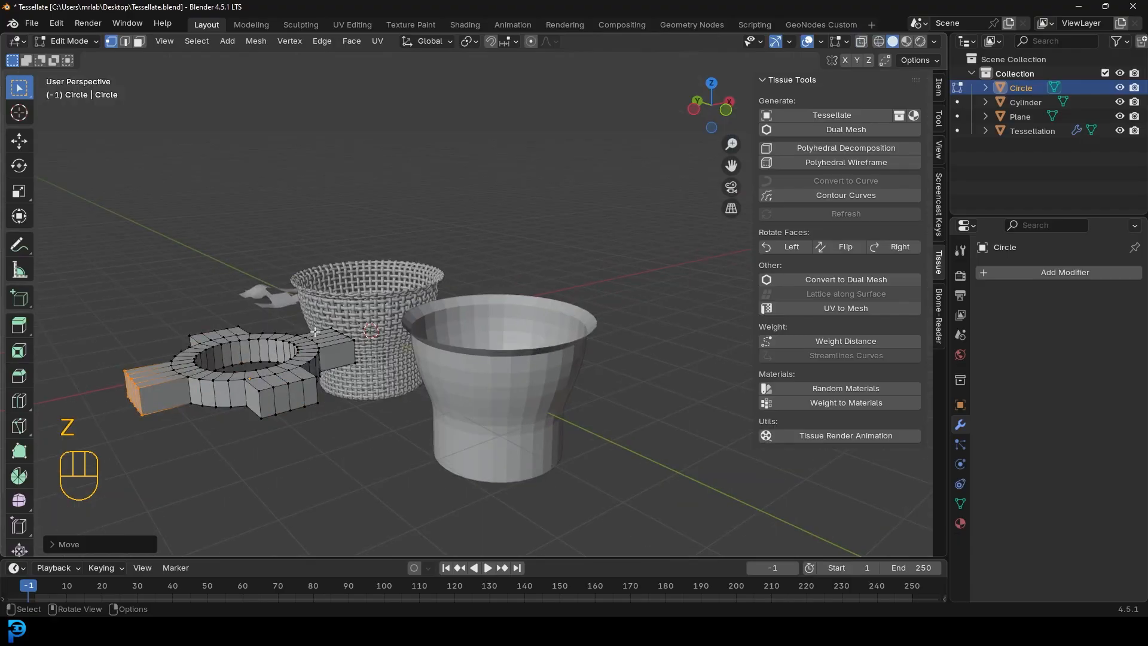
{"action": "key", "text": "Tab"}
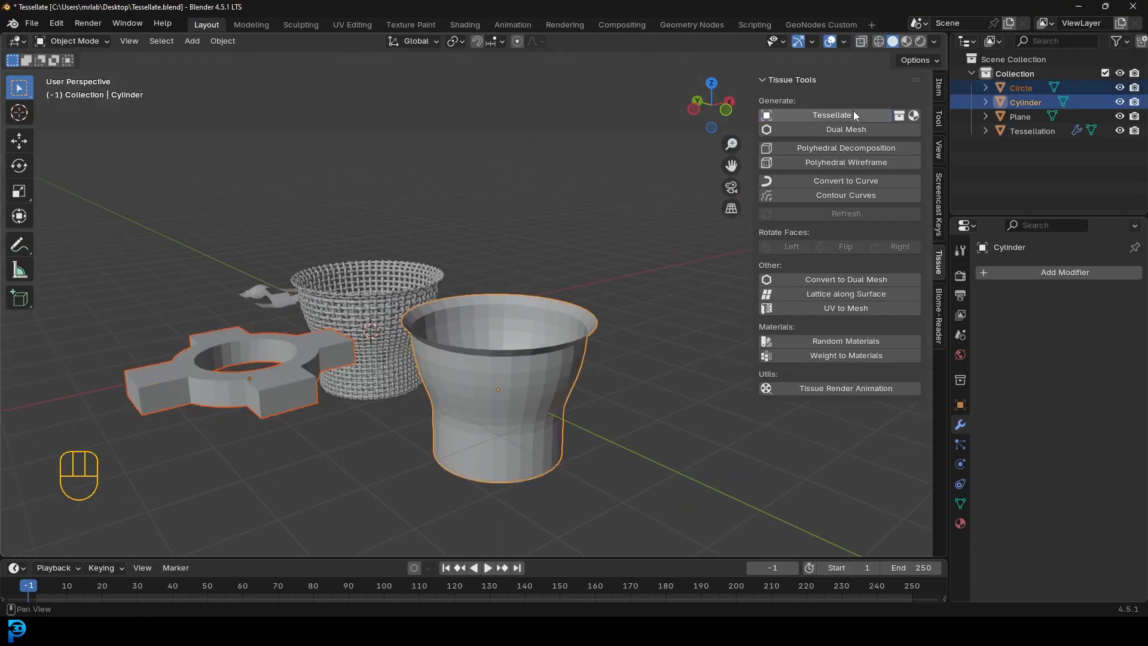
Step: Tessellate the cylinder with the ring component, creating Tessellation.001
{"action": "left_click", "coordinate": [830, 115]}
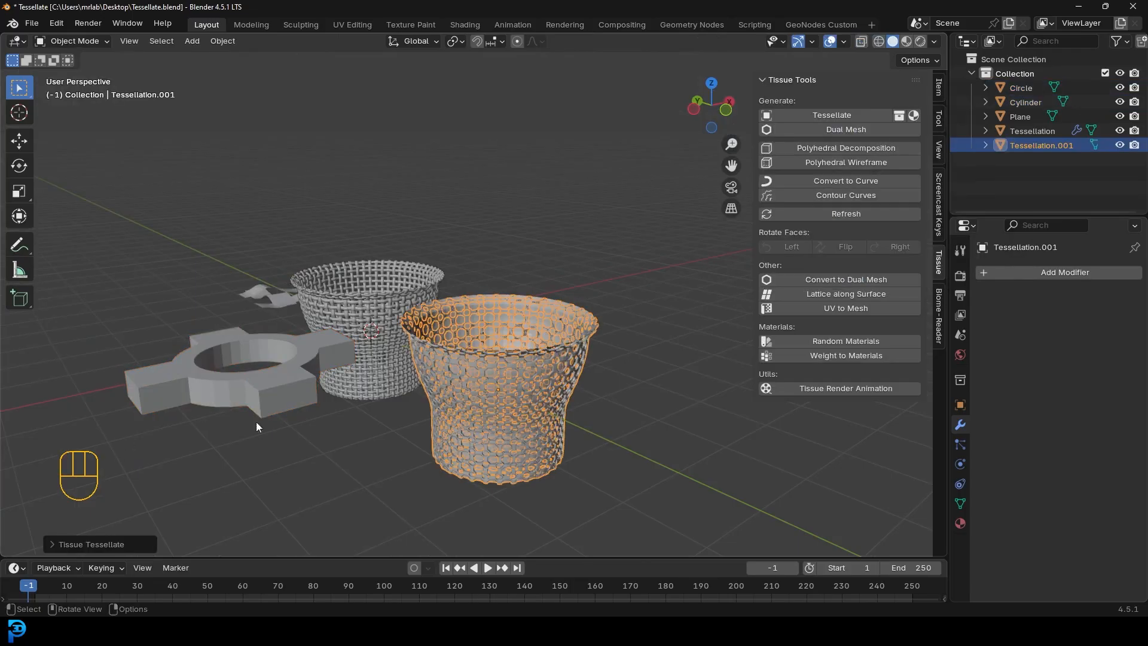